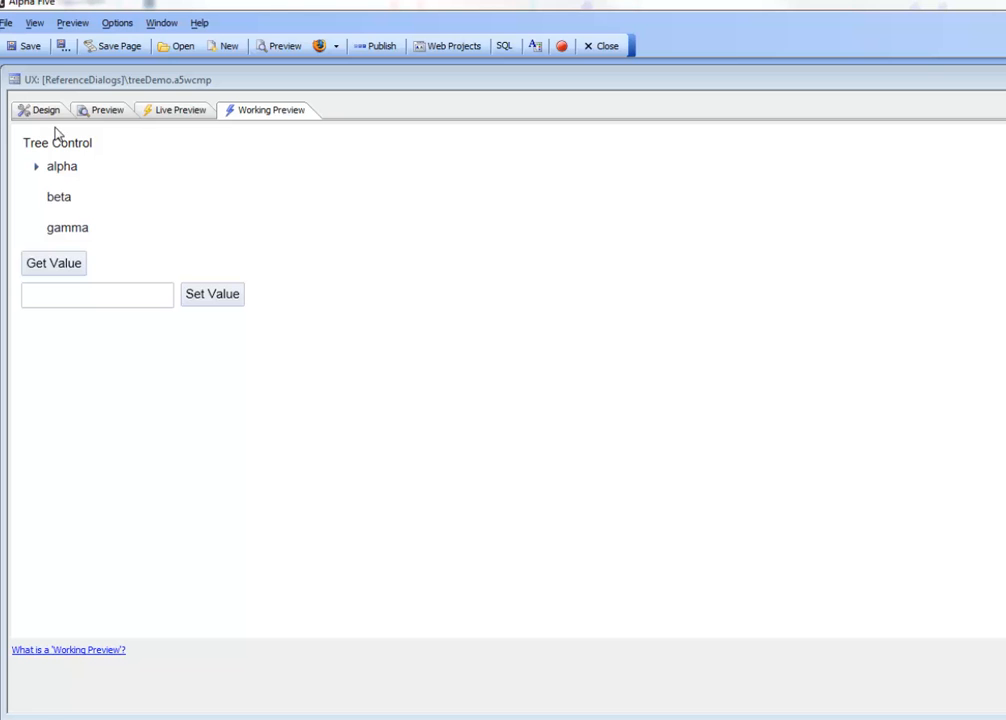
Return from Working Preview to Design view and scroll to the tree control's properties.
click(45, 110)
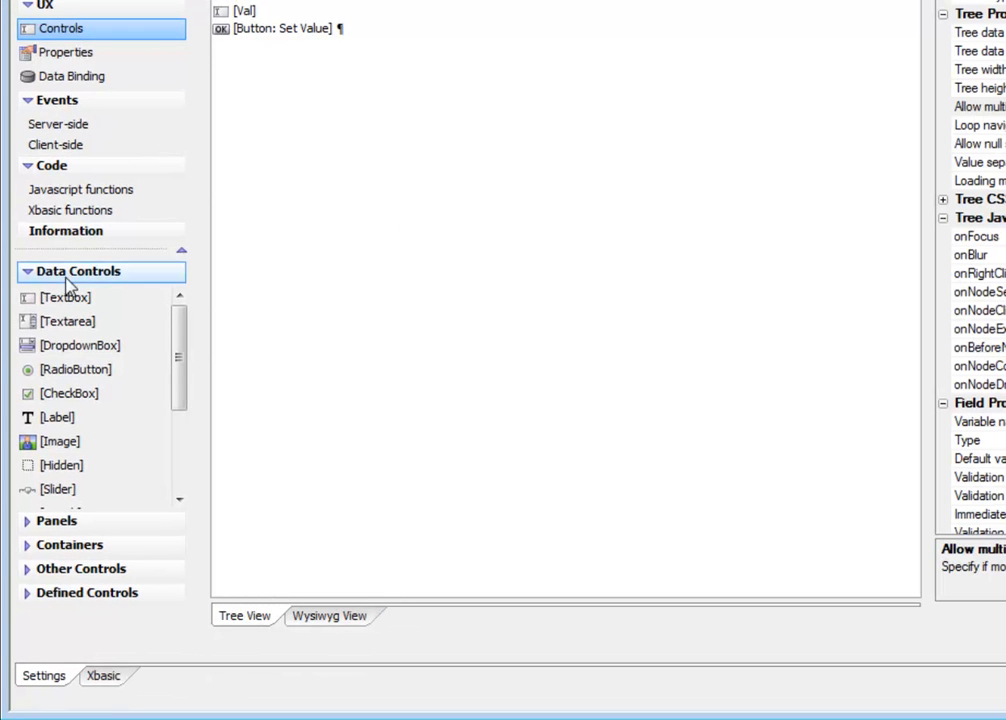
scroll(down, 3)
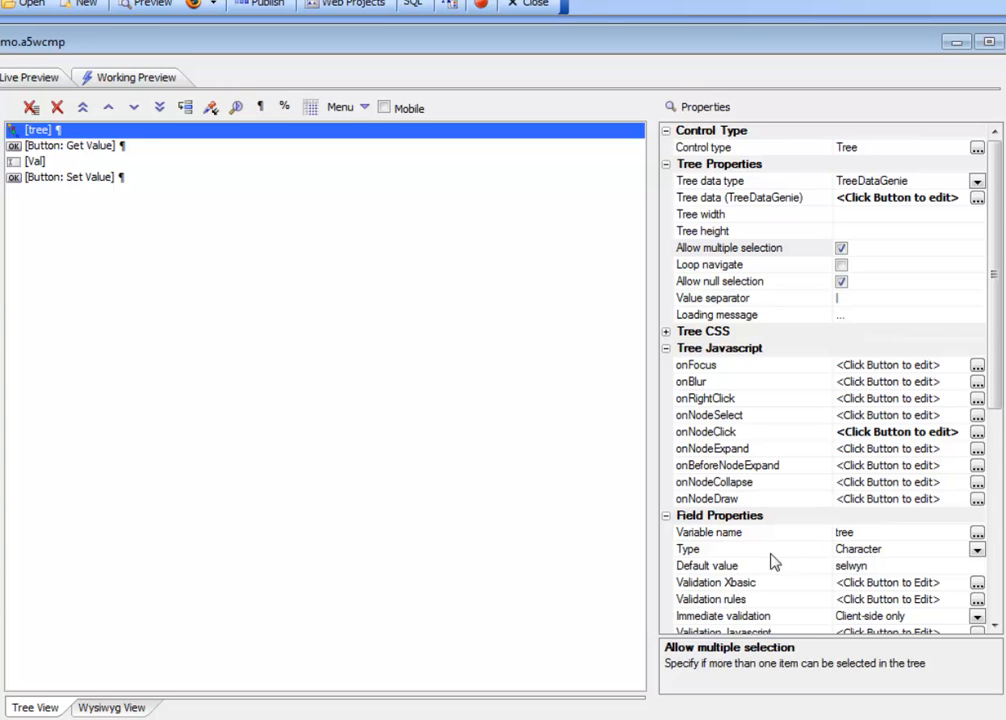
mouse_move(848, 545)
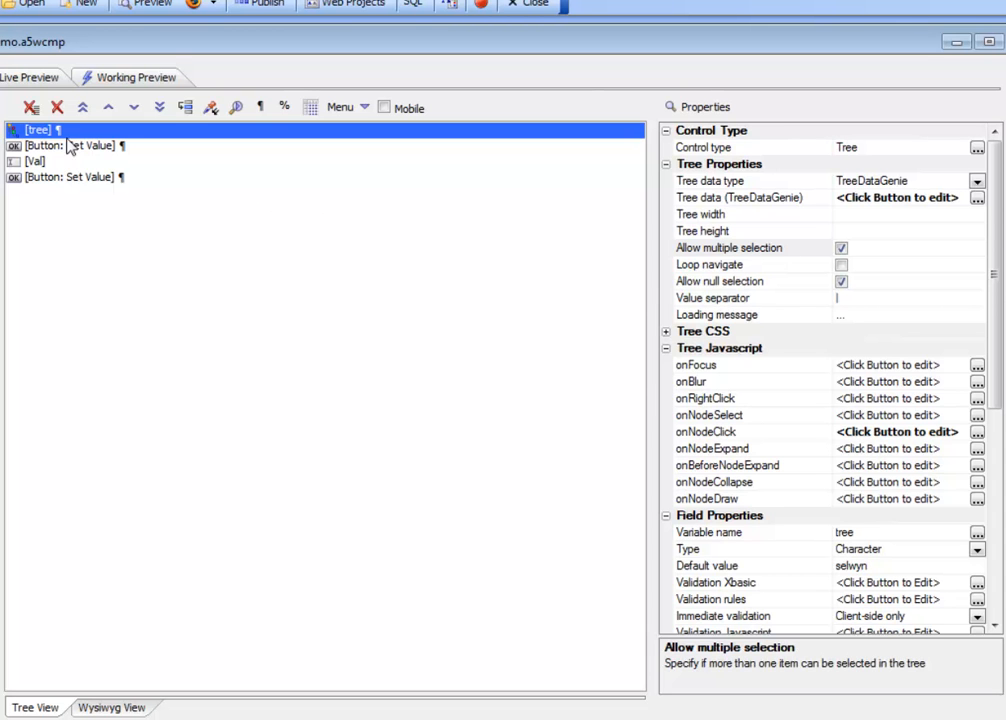
Review the Get Value and Set Value buttons' click-event Javascript, ending on Set Value's properties.
click(68, 145)
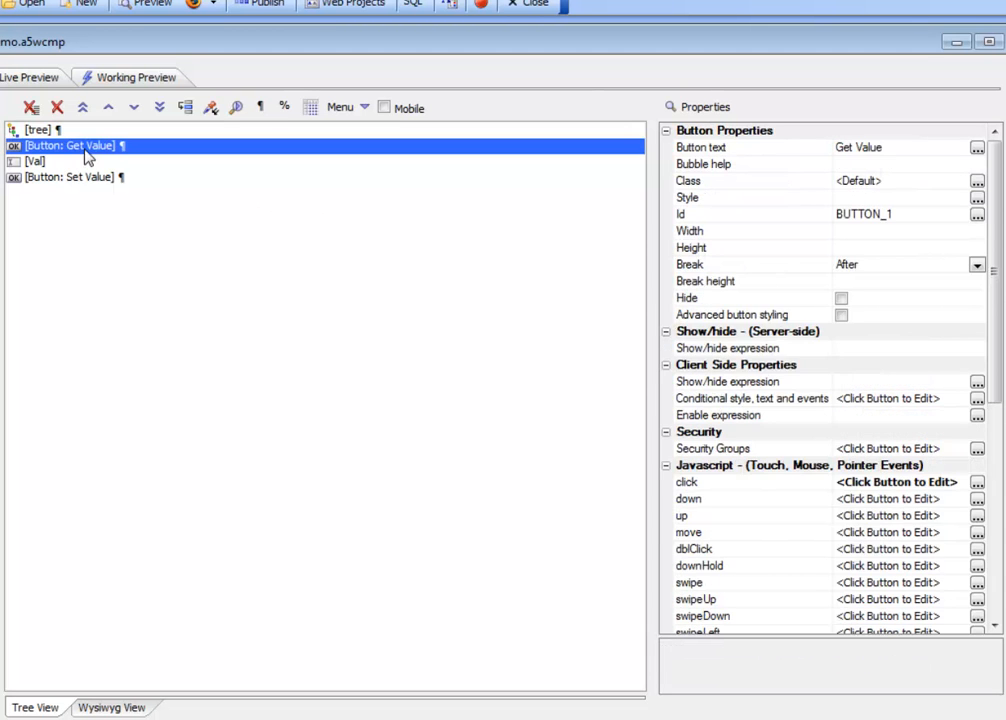
click(686, 482)
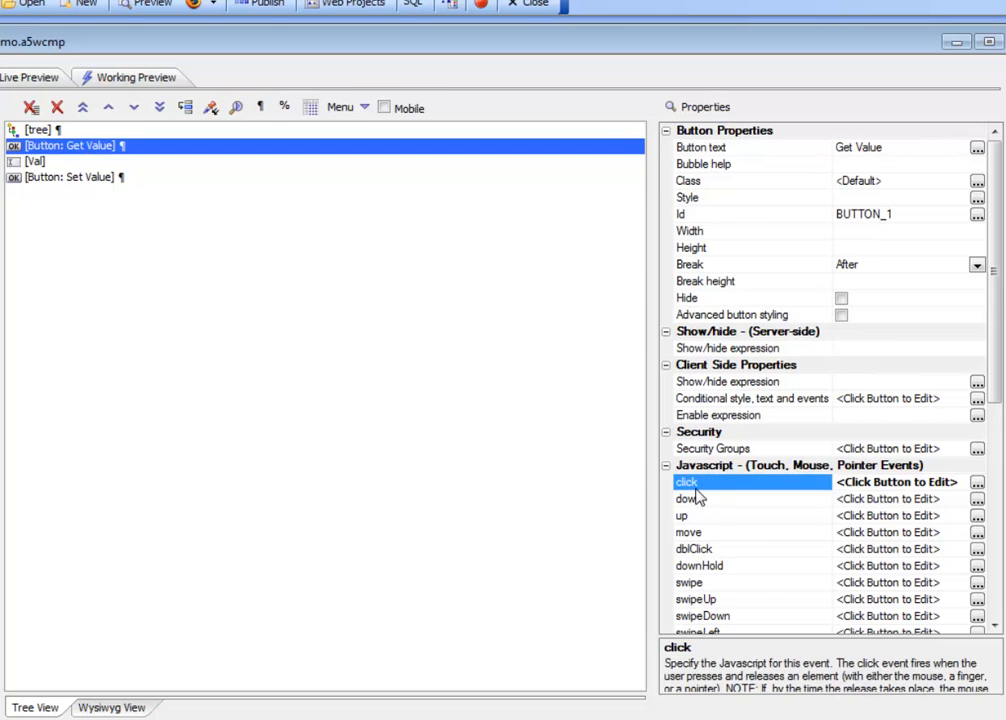
click(977, 482)
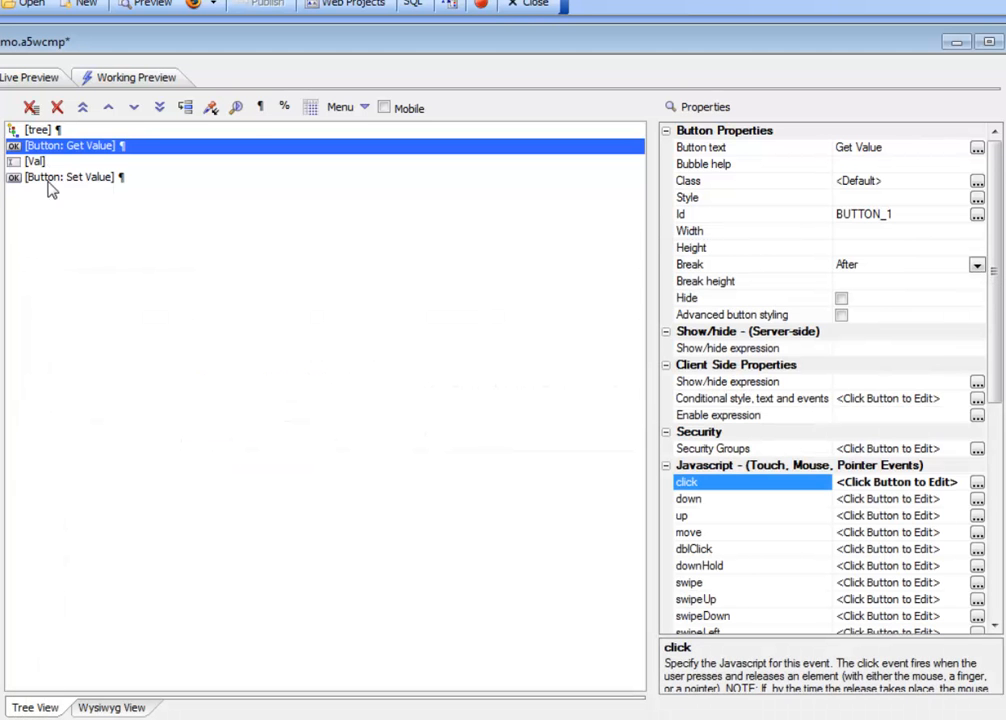
click(67, 177)
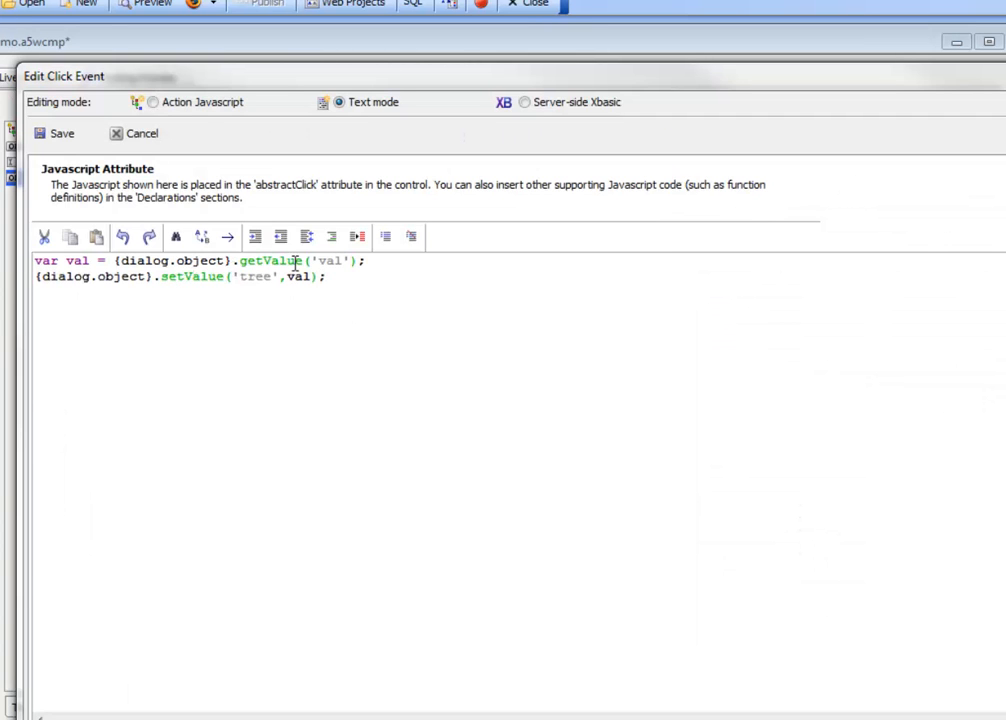
click(53, 133)
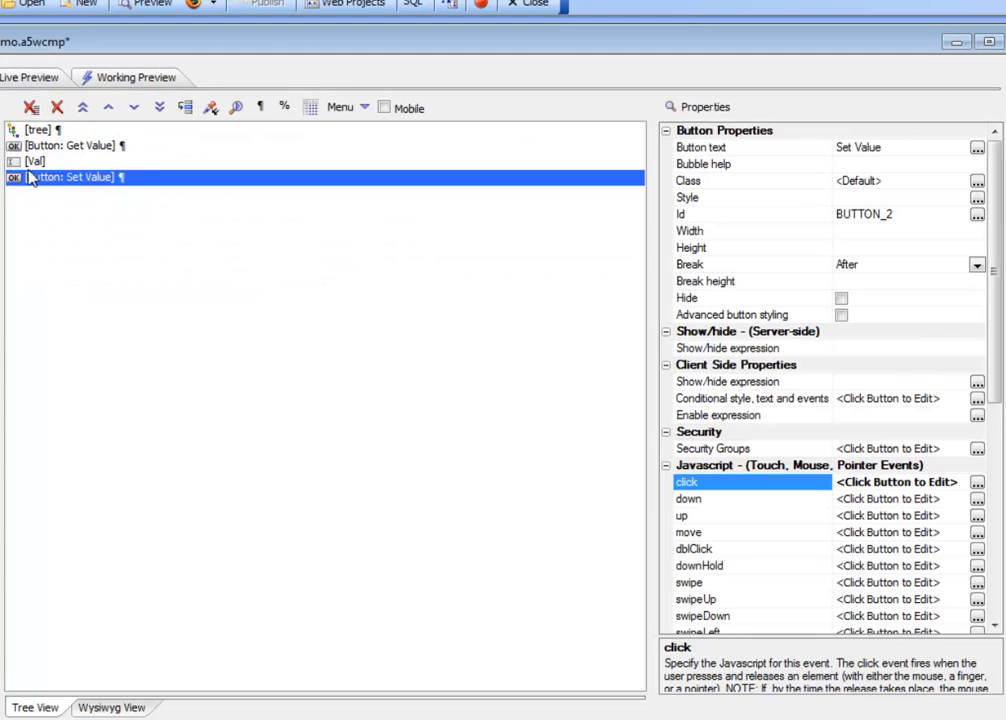
mouse_move(72, 188)
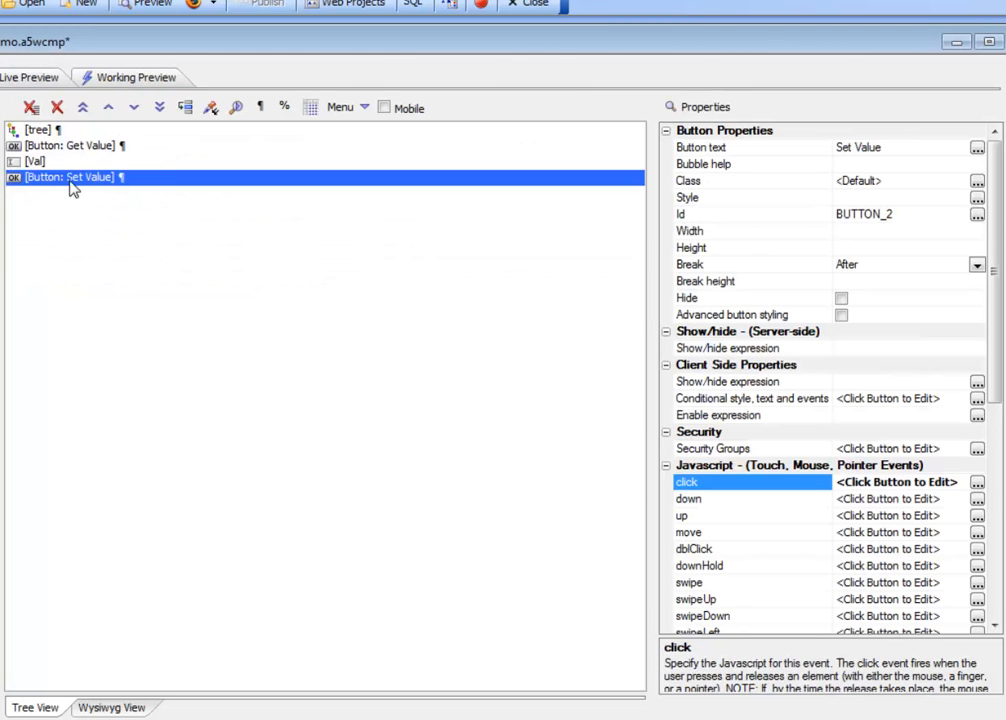
mouse_move(78, 188)
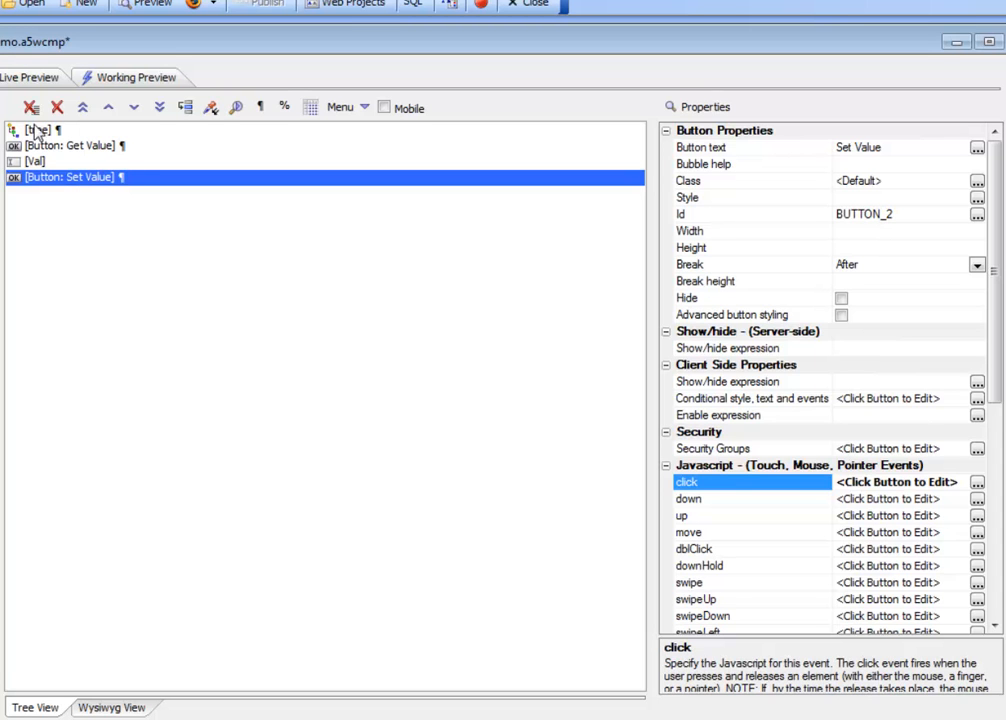
mouse_move(159, 107)
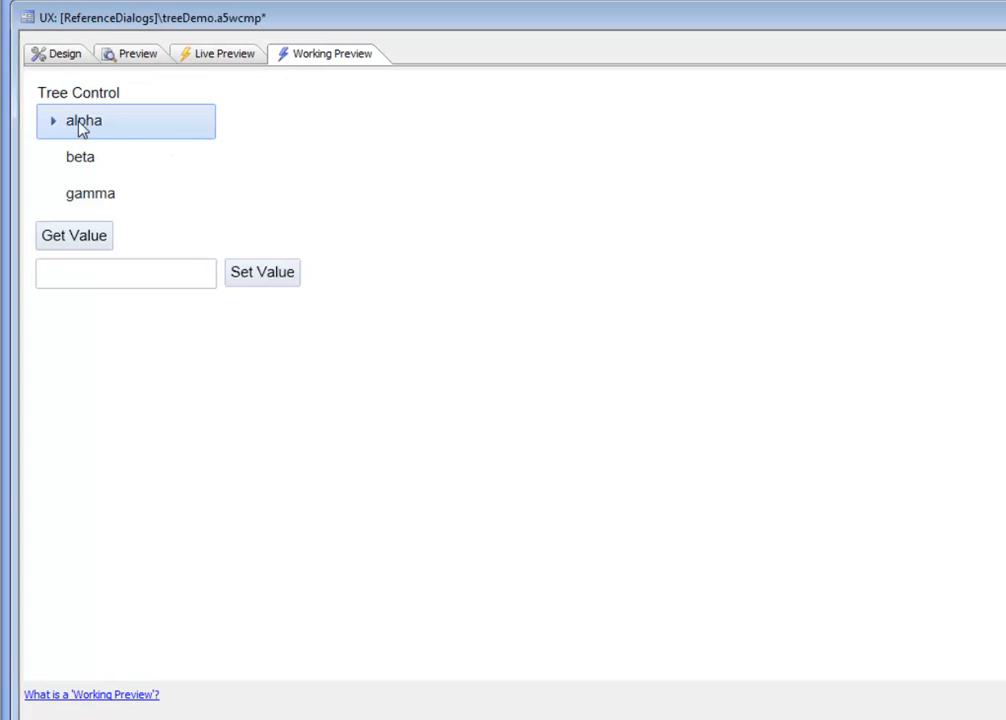
In the preview, select alpha, then beta, reading each back with Get Value.
click(74, 235)
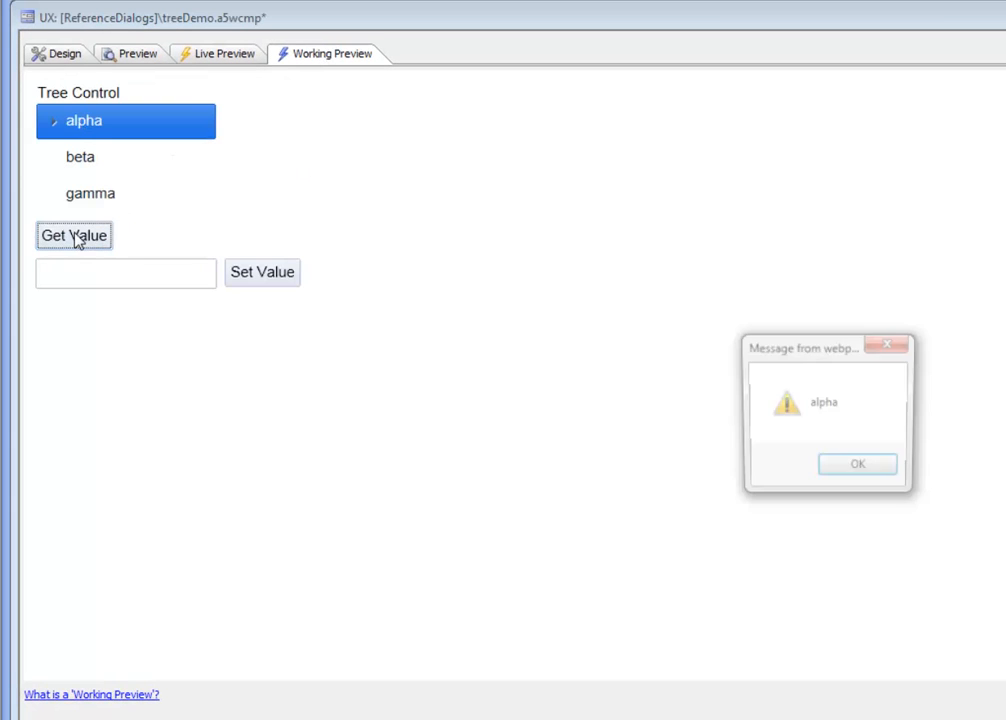
click(857, 463)
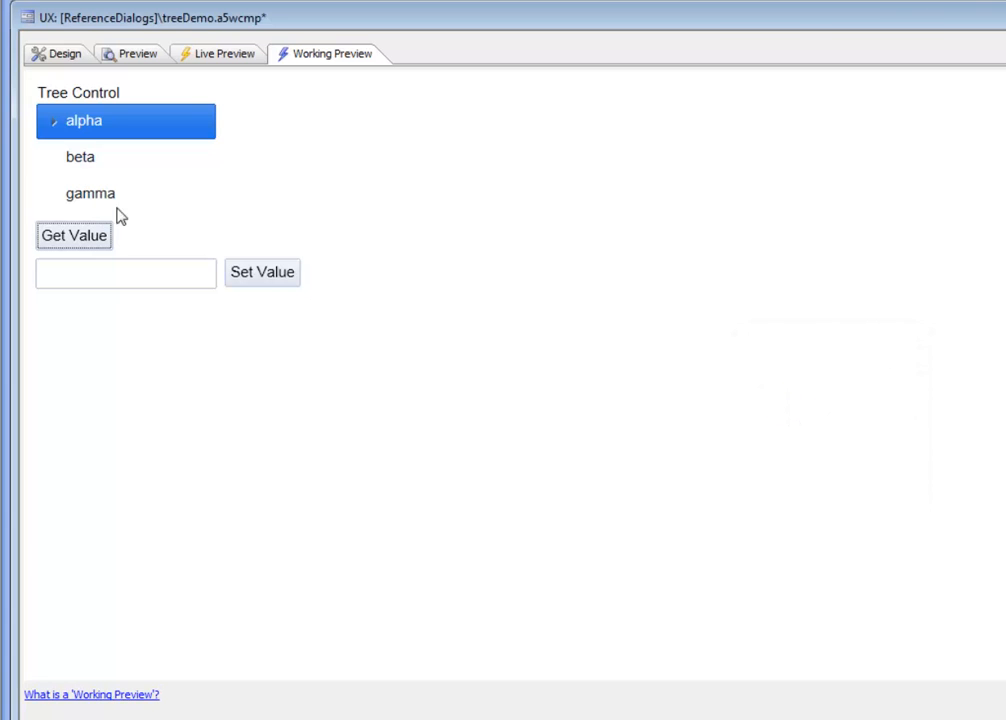
click(73, 235)
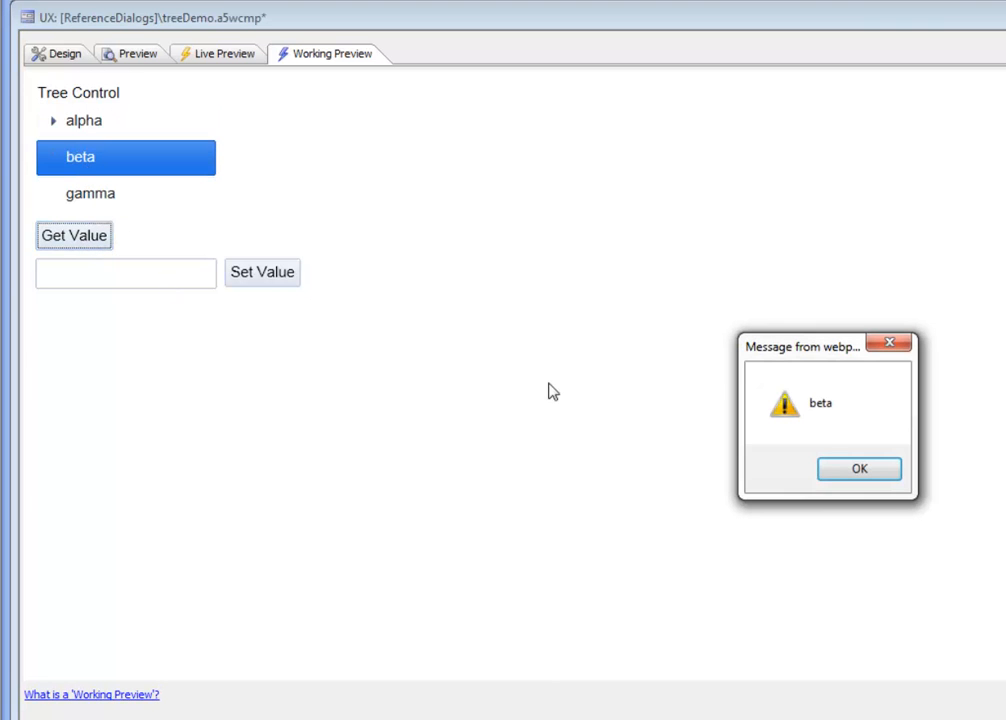
click(63, 53)
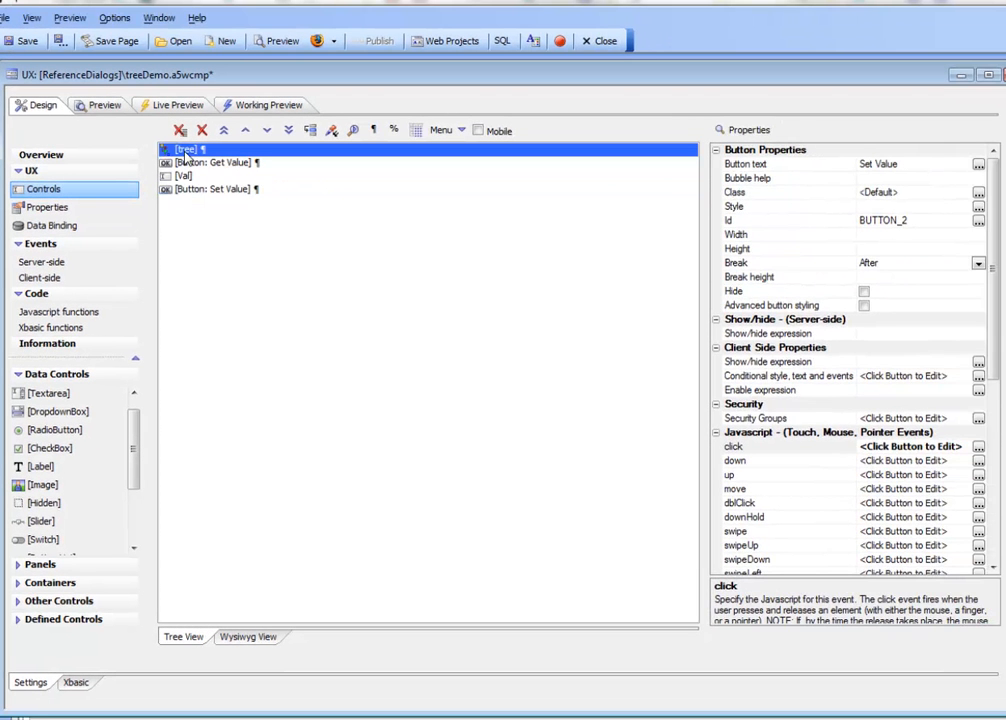
Enter beta in the tree control's Default value property.
click(186, 149)
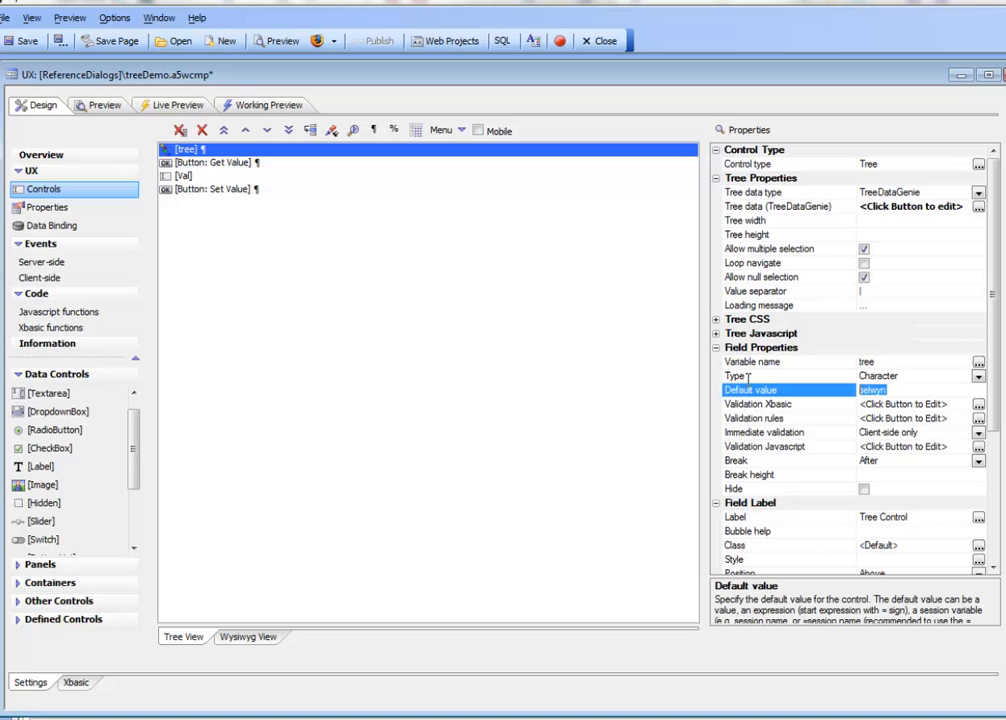
text(bet)
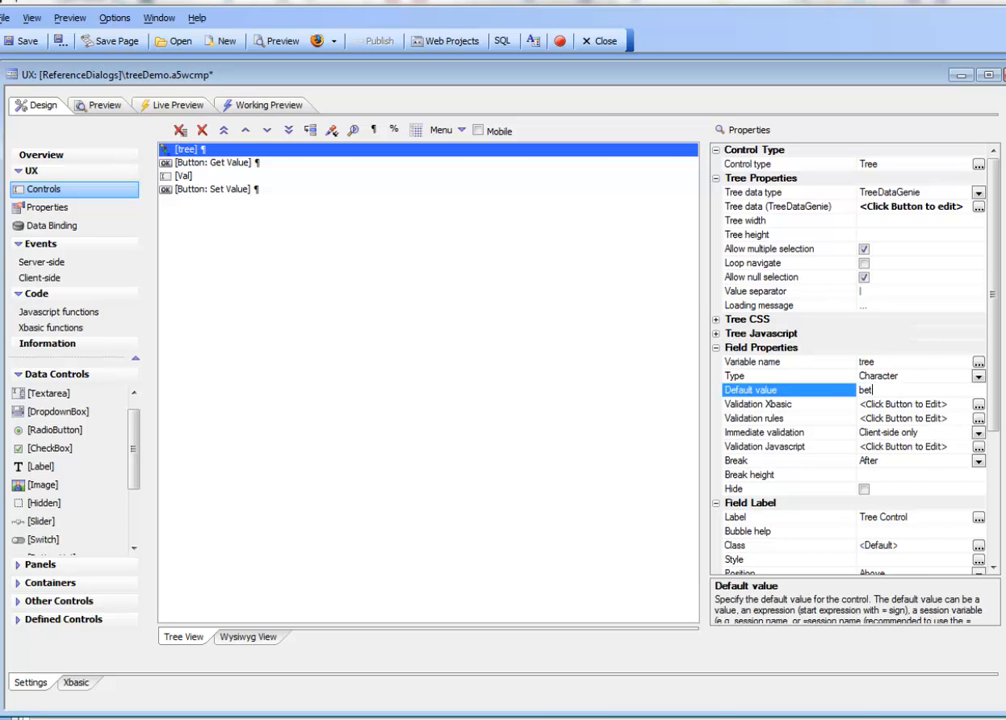
text(a)
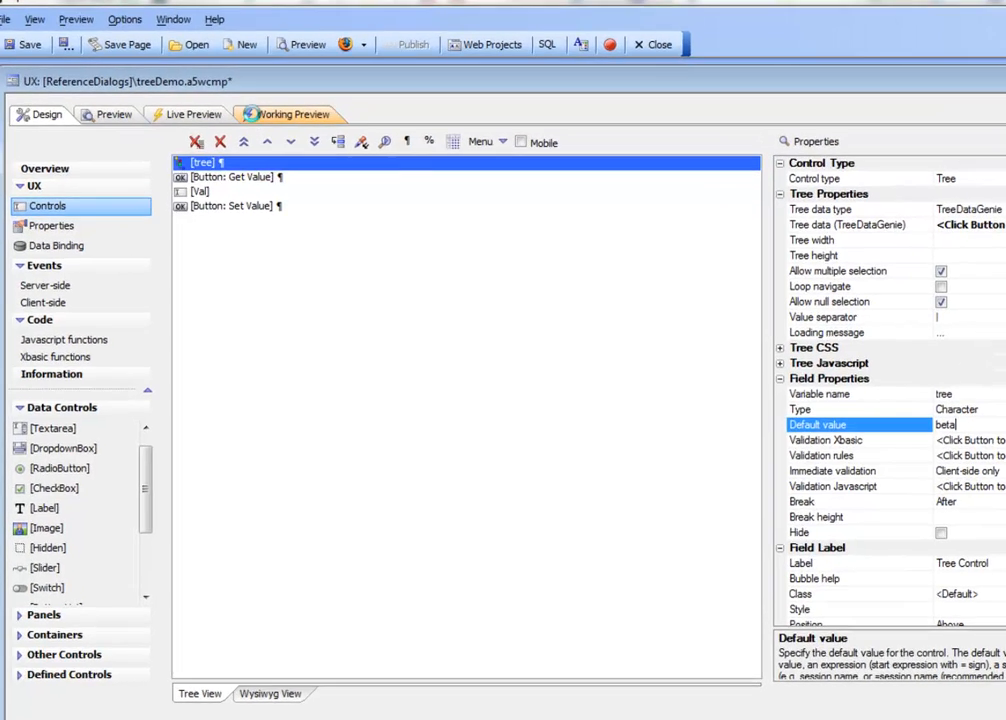
Preview the form, expand alpha, select alpha1 and confirm Get Value returns alpha|alpha1.
click(290, 113)
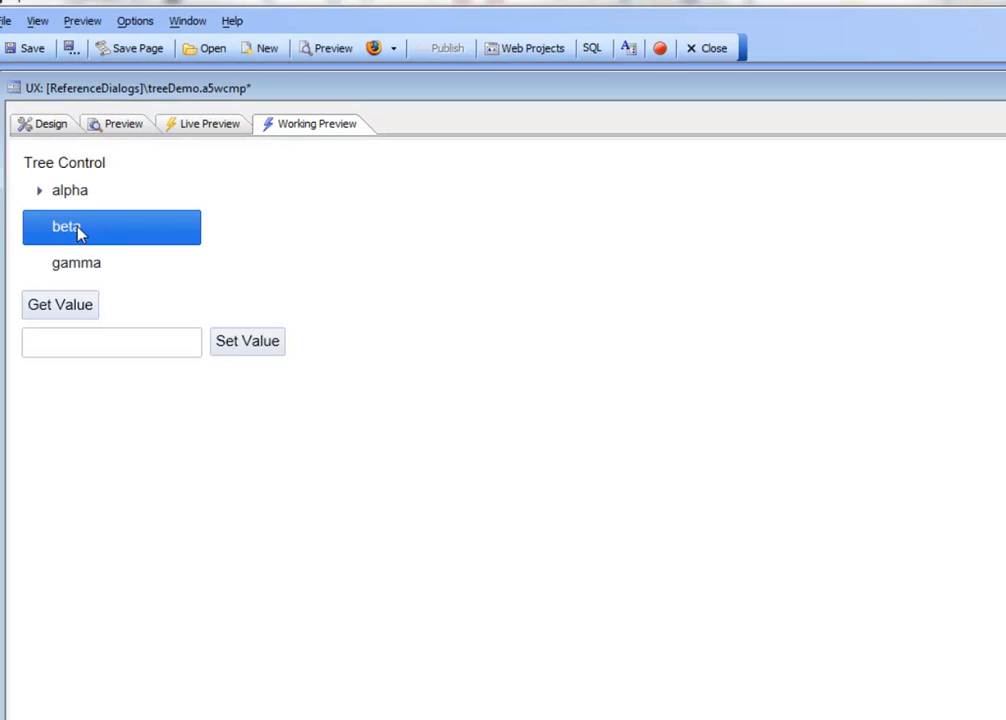
mouse_move(64, 243)
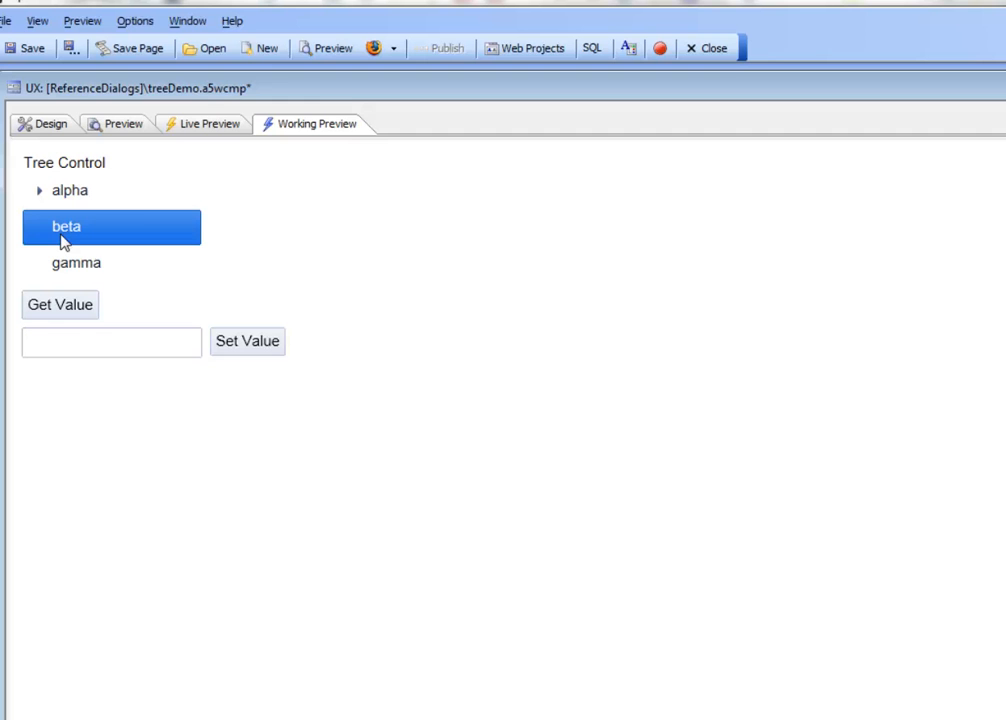
mouse_move(33, 210)
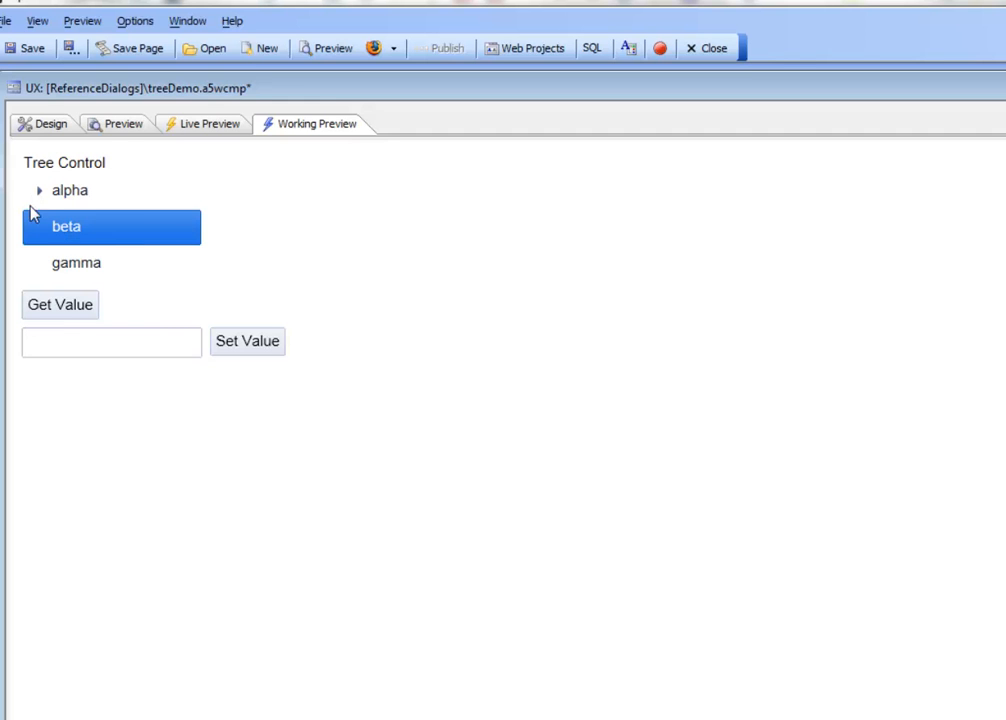
click(40, 190)
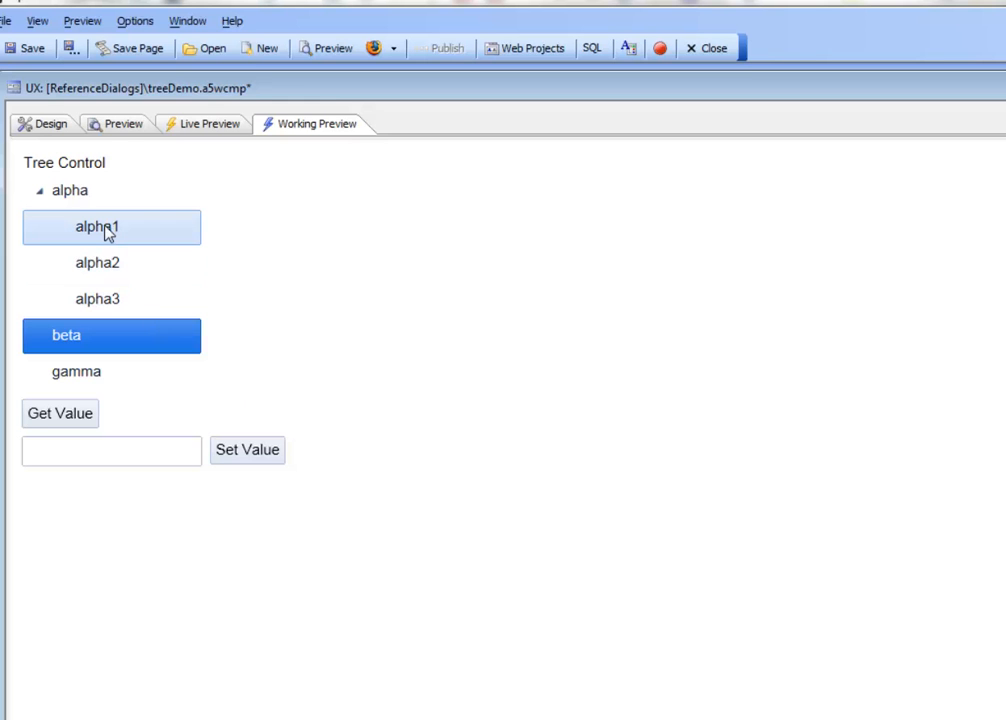
click(97, 227)
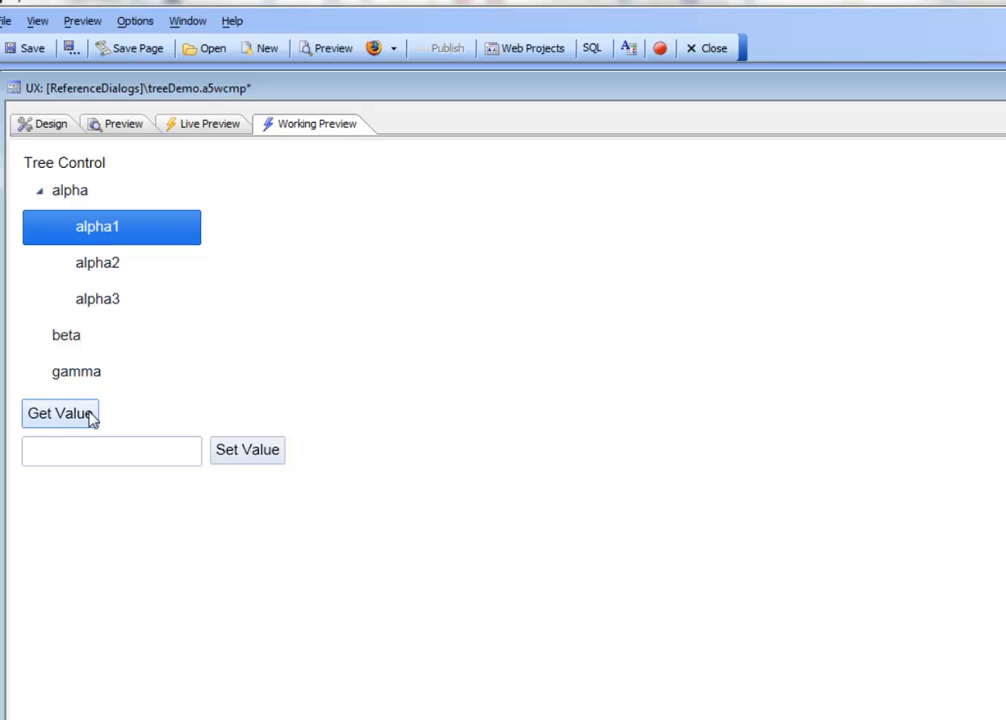
click(60, 413)
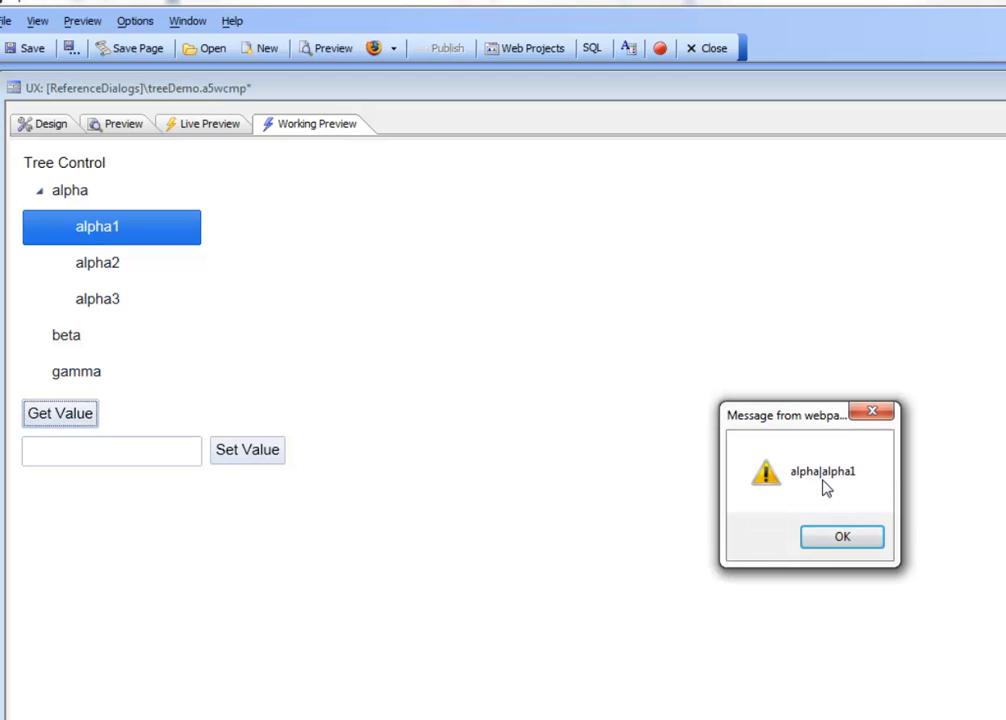
mouse_move(90, 200)
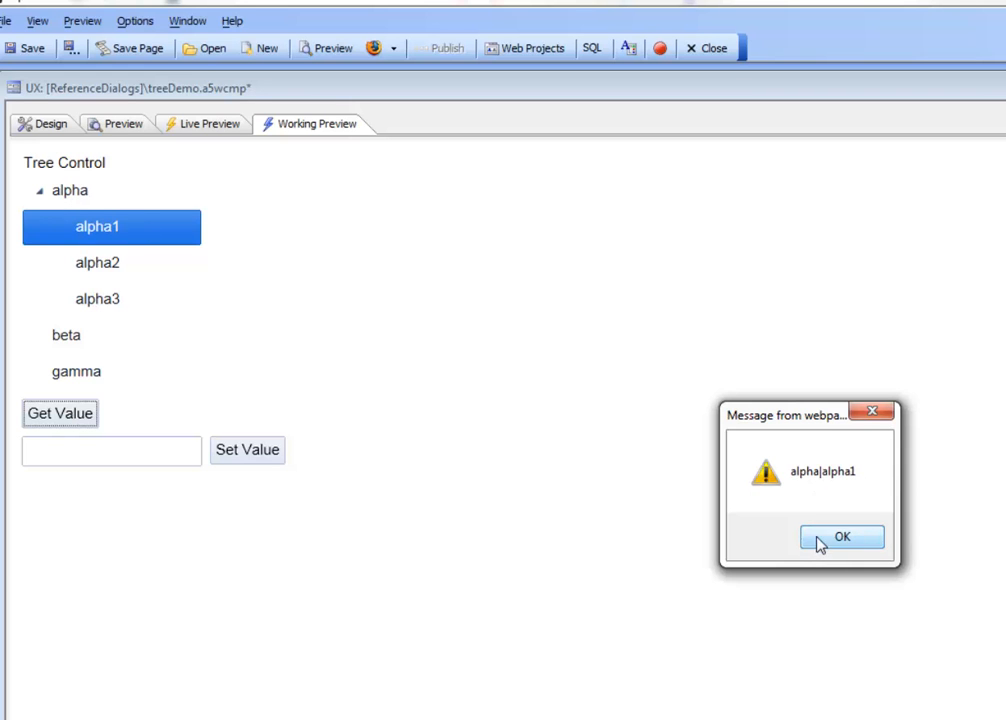
click(841, 537)
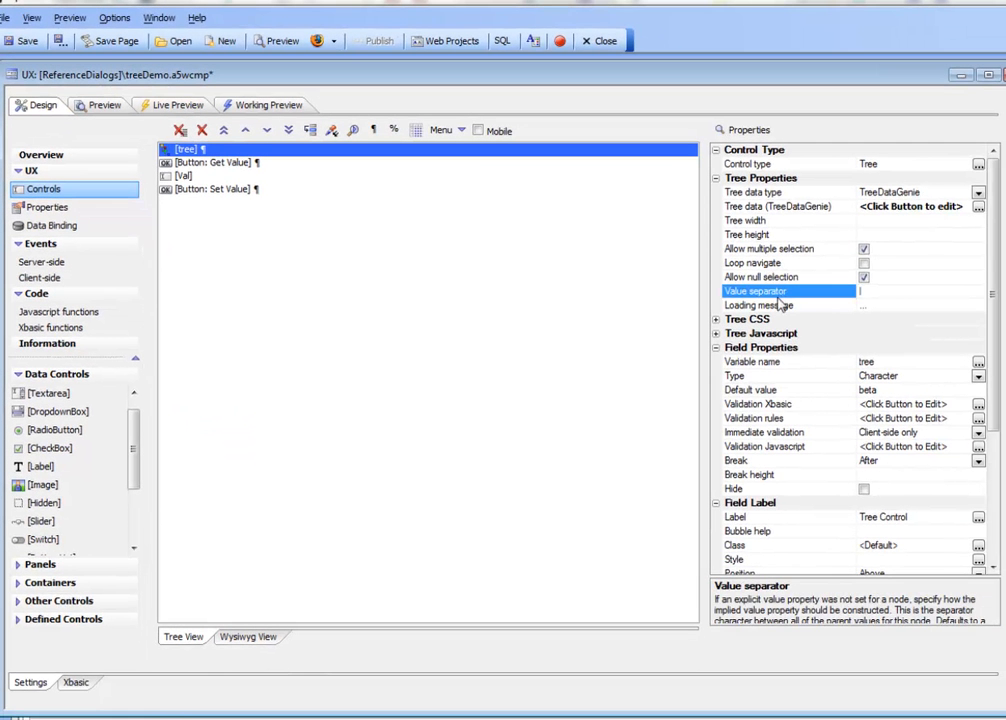
mouse_move(873, 306)
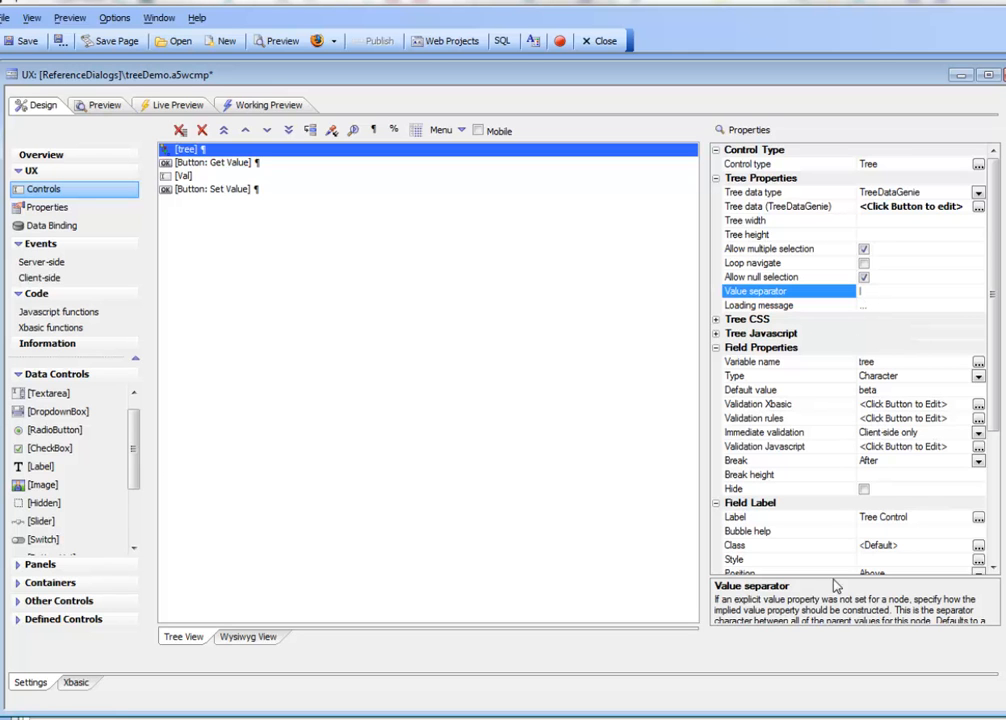
mouse_move(817, 577)
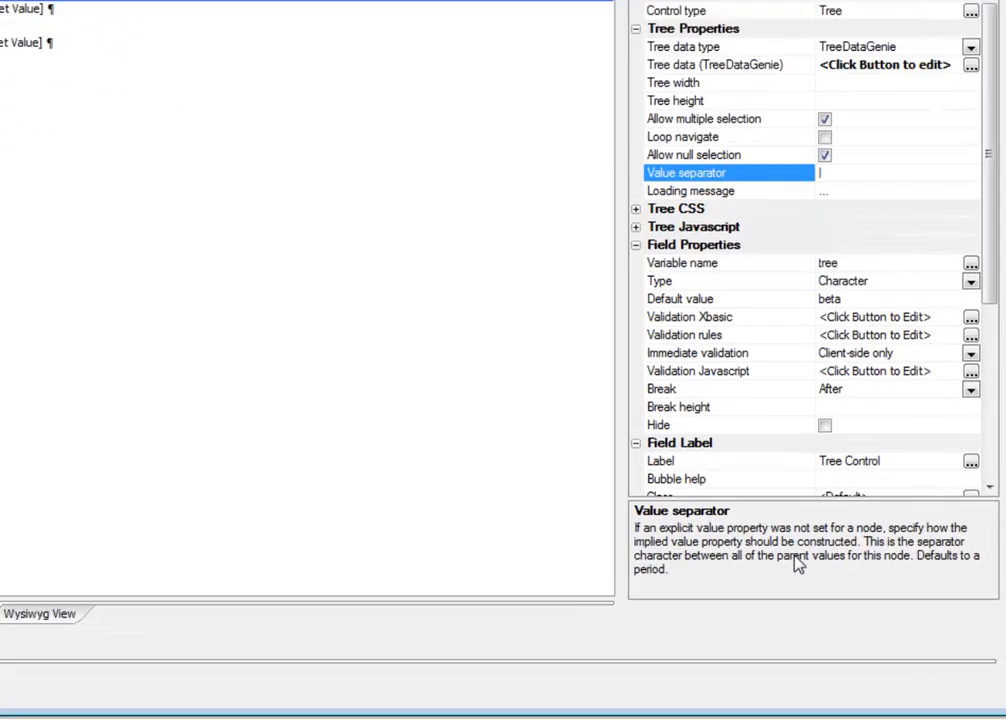
scroll(down, 3)
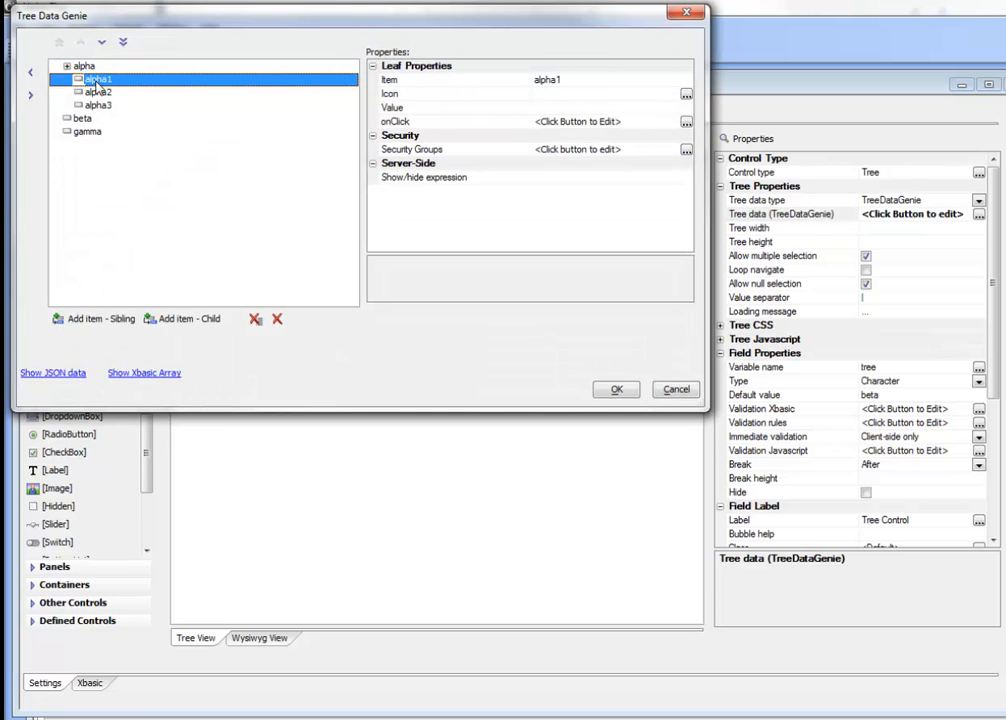
Enter valueAlpha1 as alpha1's Value in the Tree Data Genie and confirm.
click(450, 107)
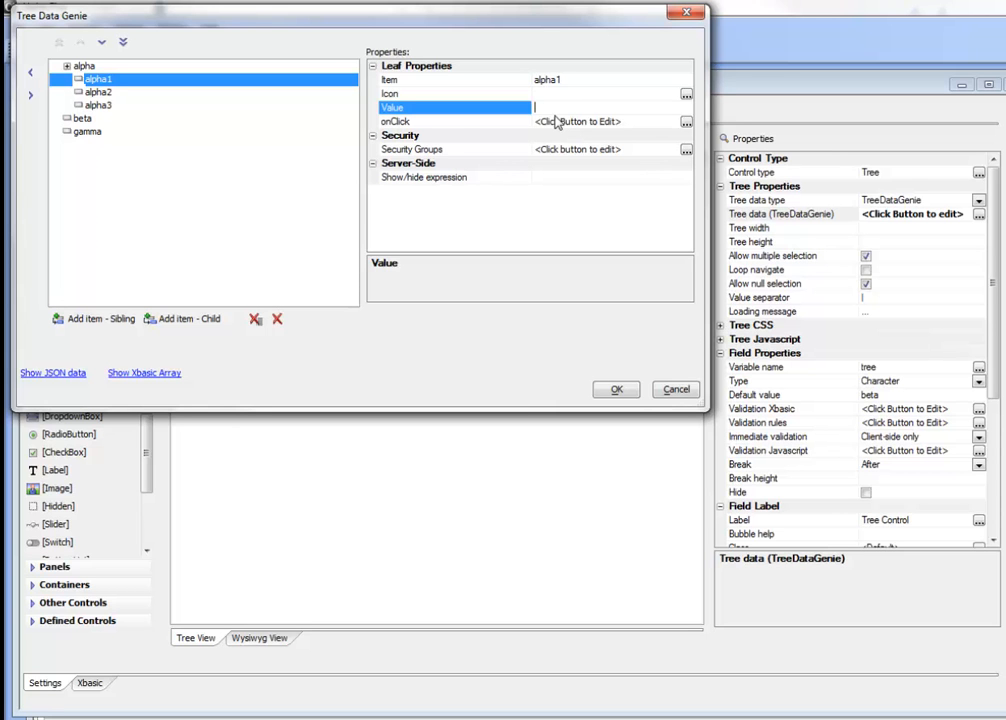
text(valueAlph)
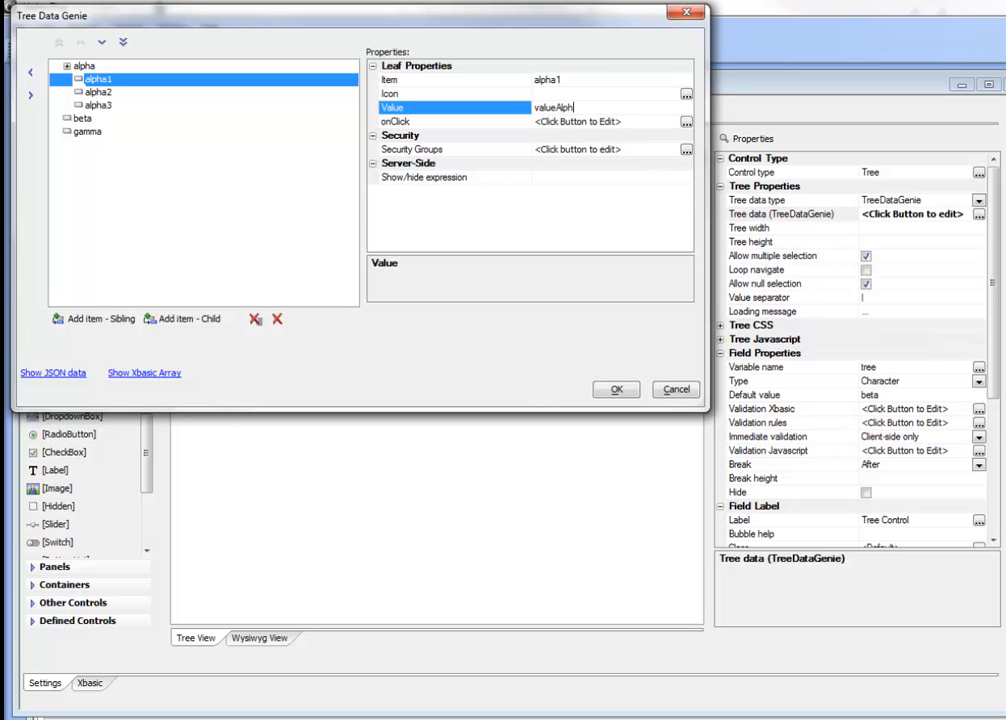
text(1)
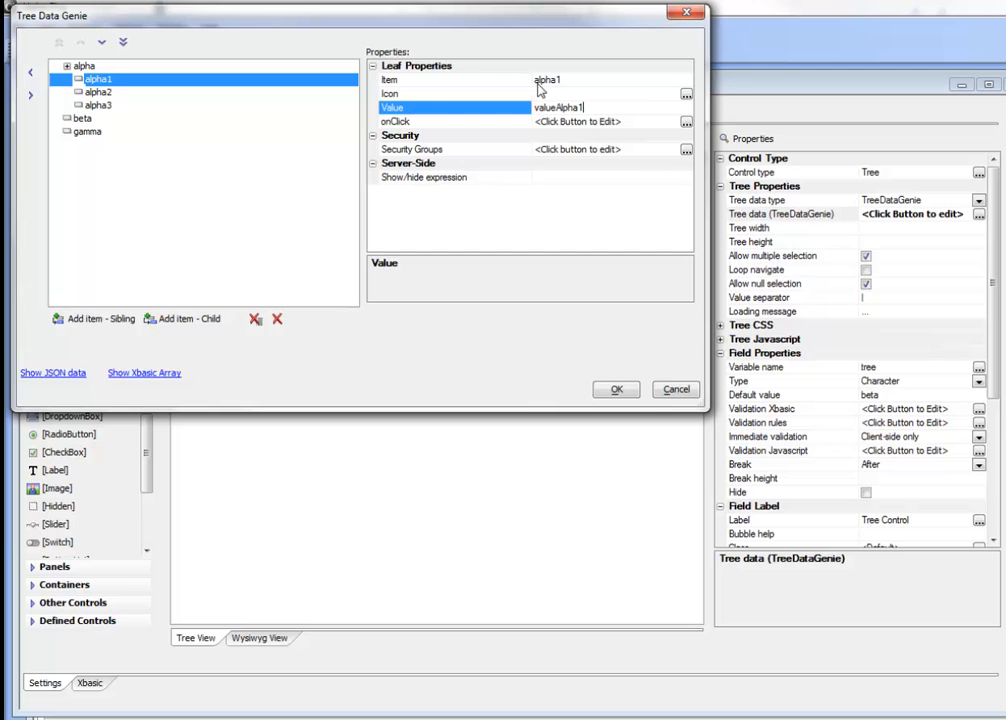
click(616, 389)
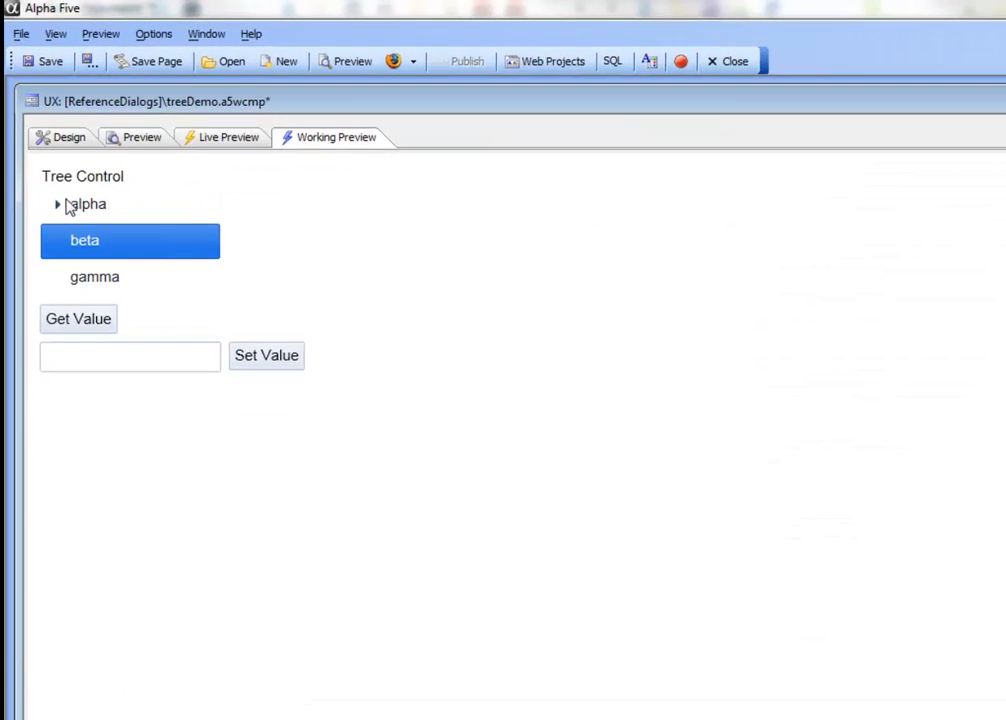
Expand alpha and confirm Get Value: alpha1 gives valueAlpha1, alpha2 gives alpha|alpha2.
click(58, 204)
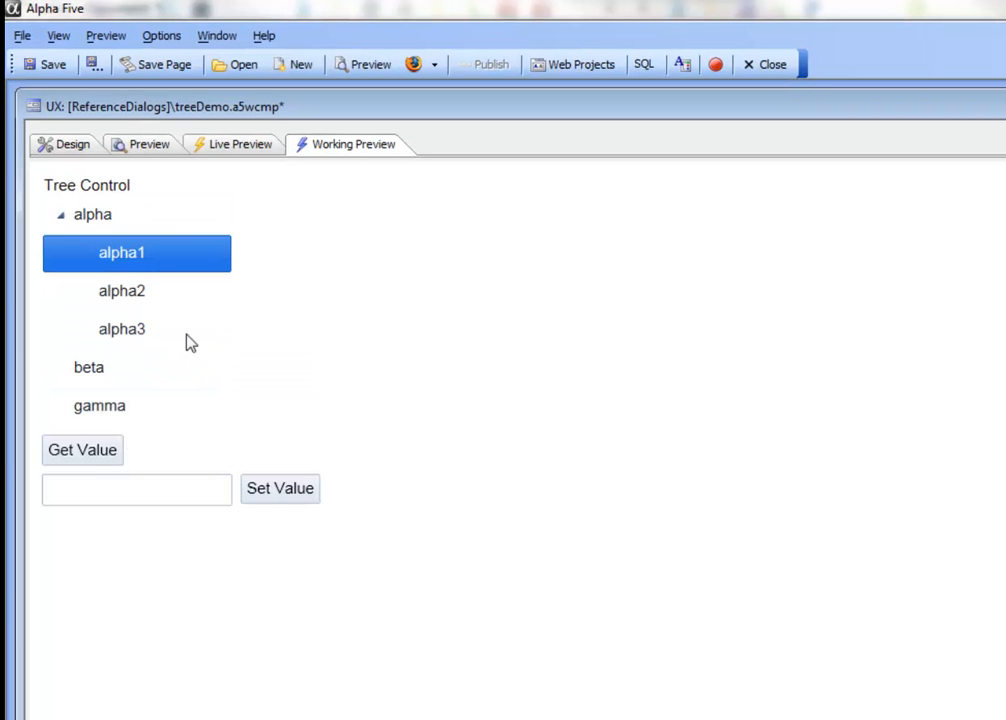
click(82, 449)
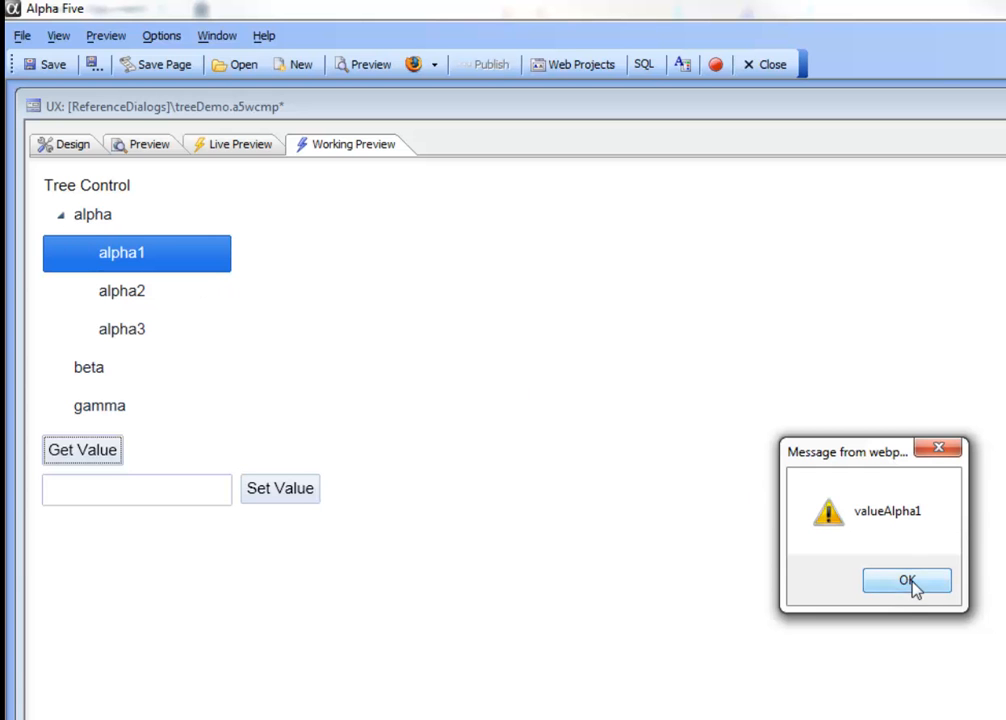
click(905, 581)
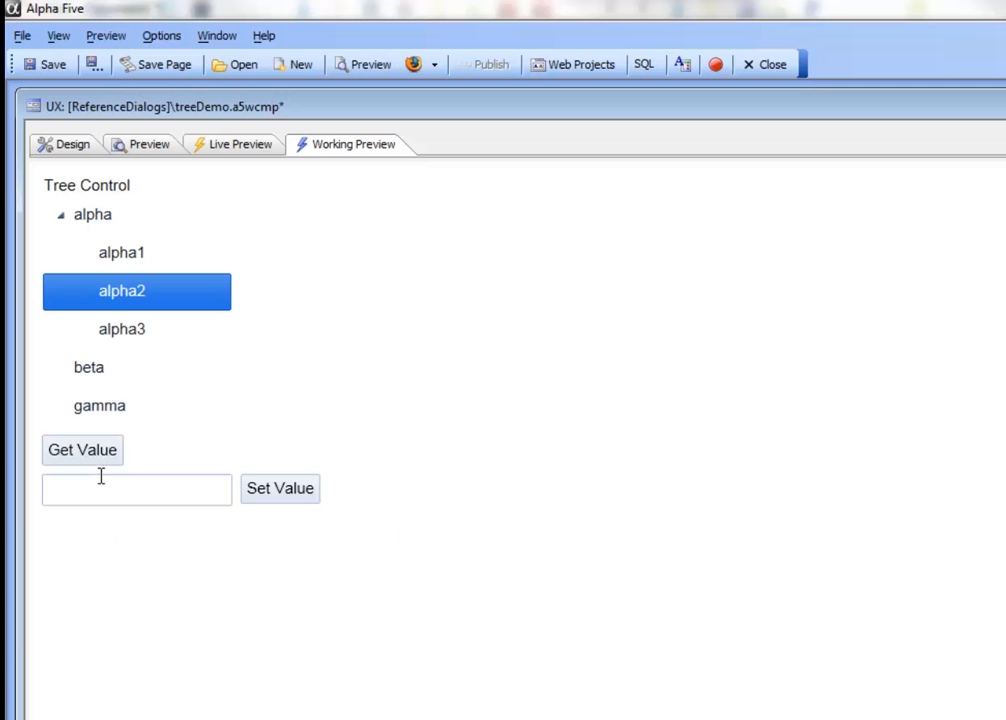
click(82, 449)
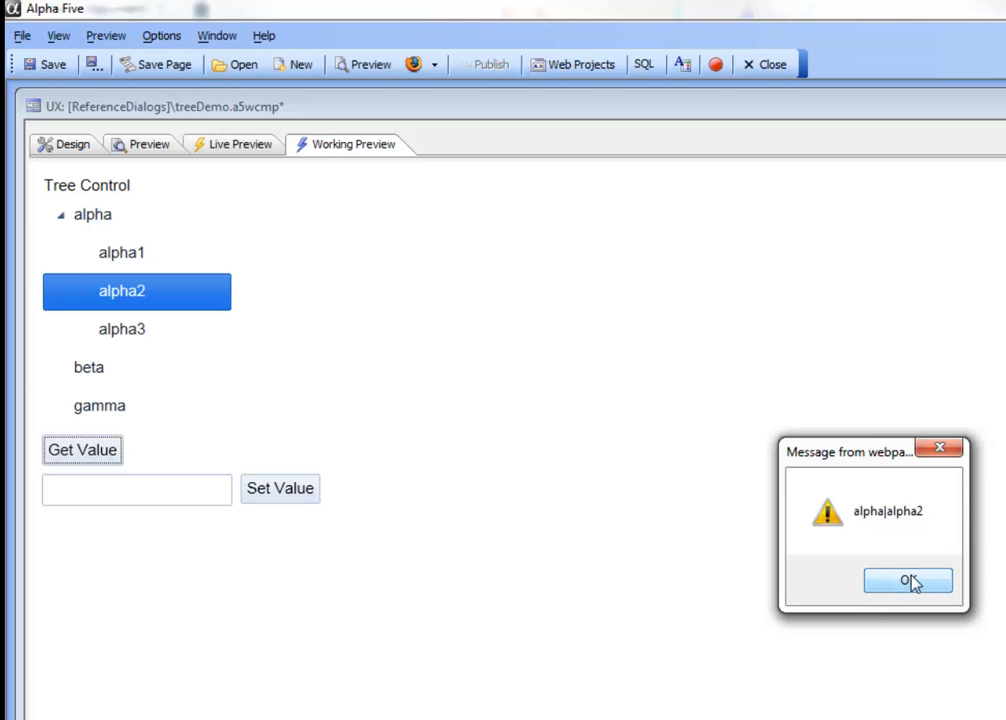
click(907, 581)
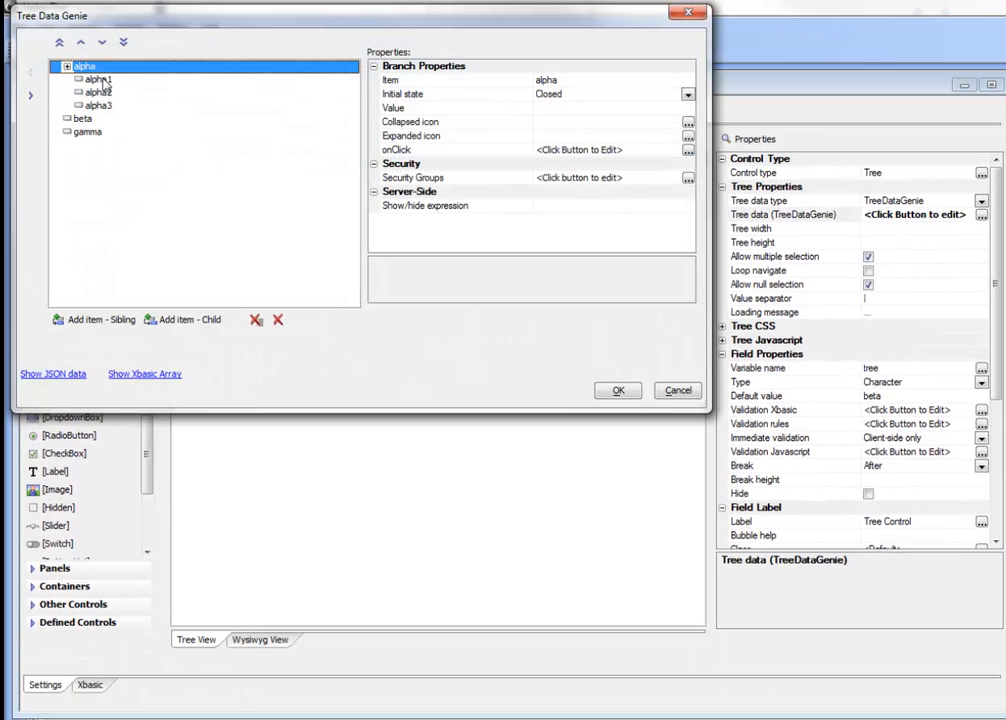
Inspect the empty Value fields of beta, gamma and alpha2, then close the Tree Data Genie.
click(82, 118)
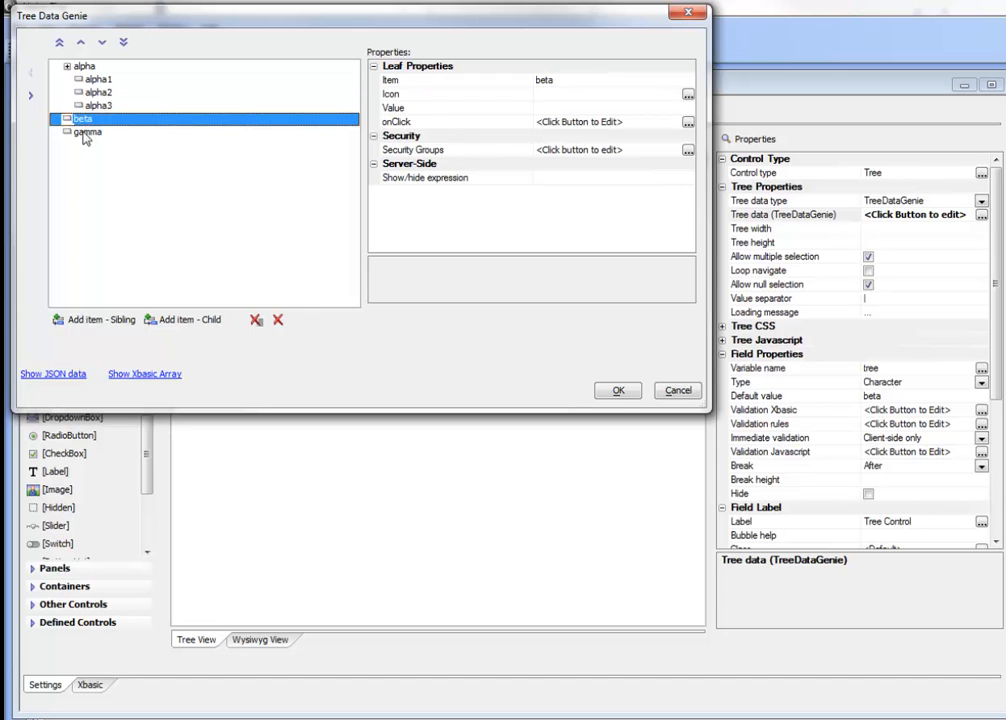
click(88, 131)
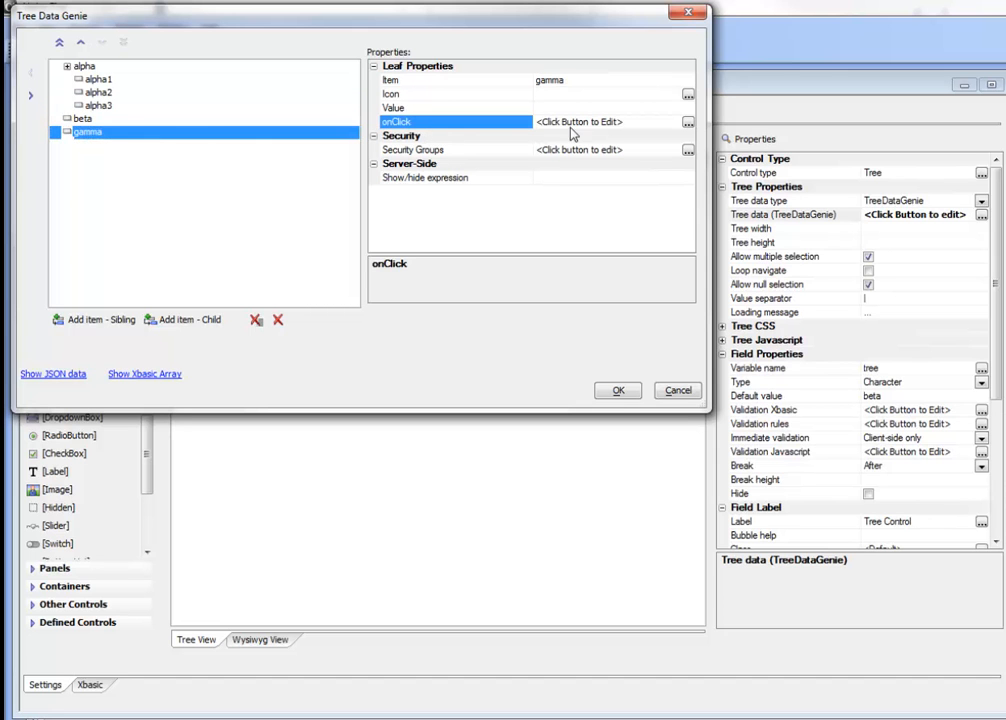
click(98, 92)
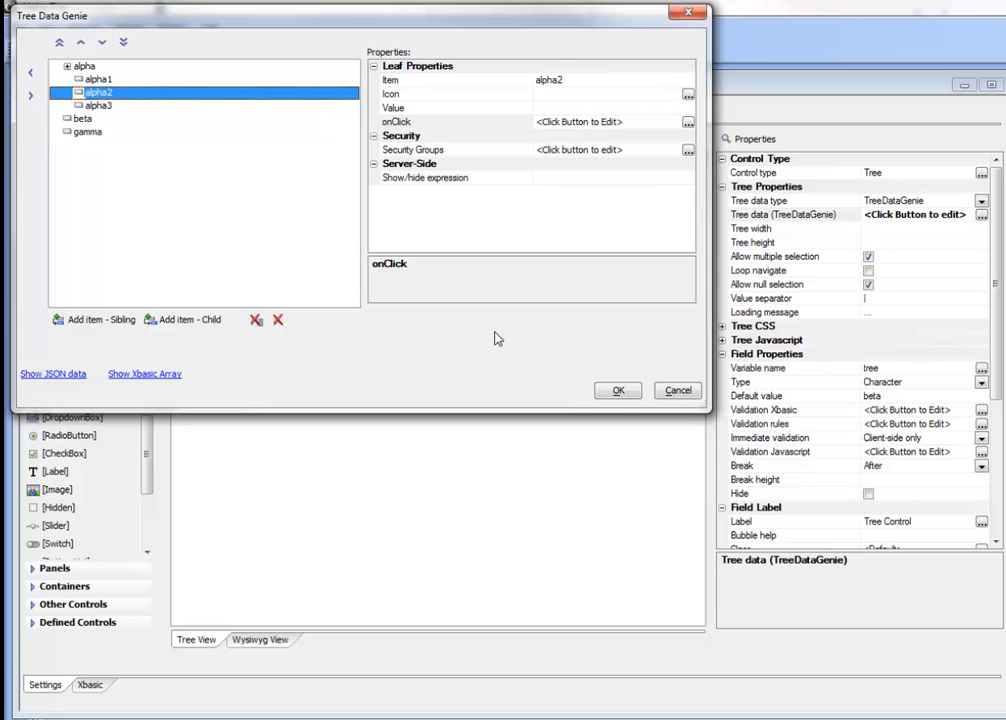
click(617, 390)
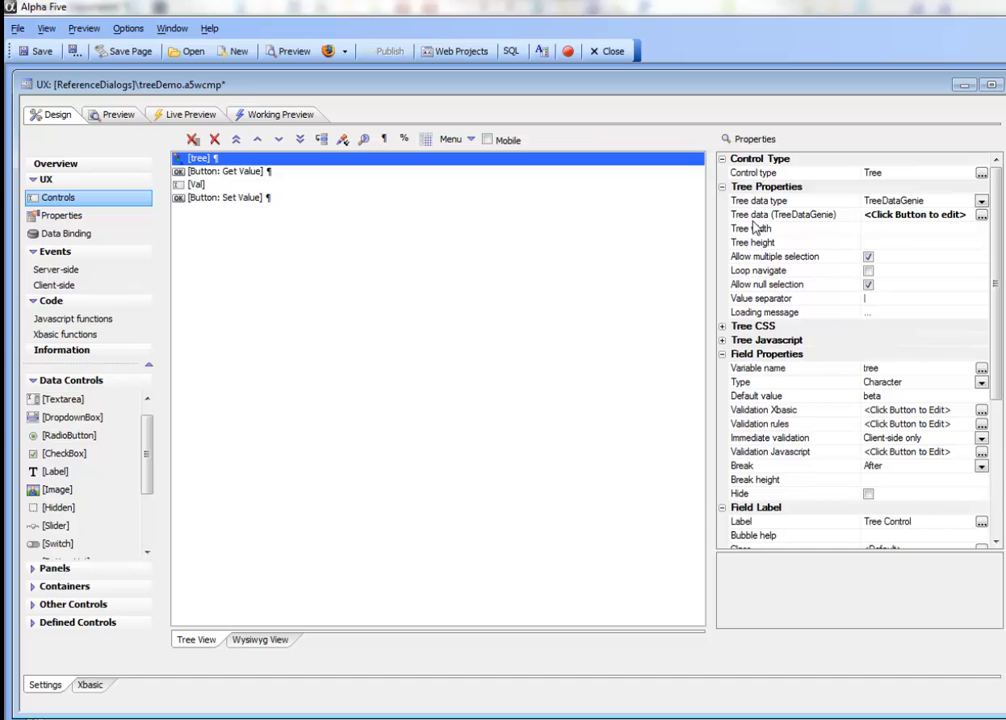
mouse_move(795, 280)
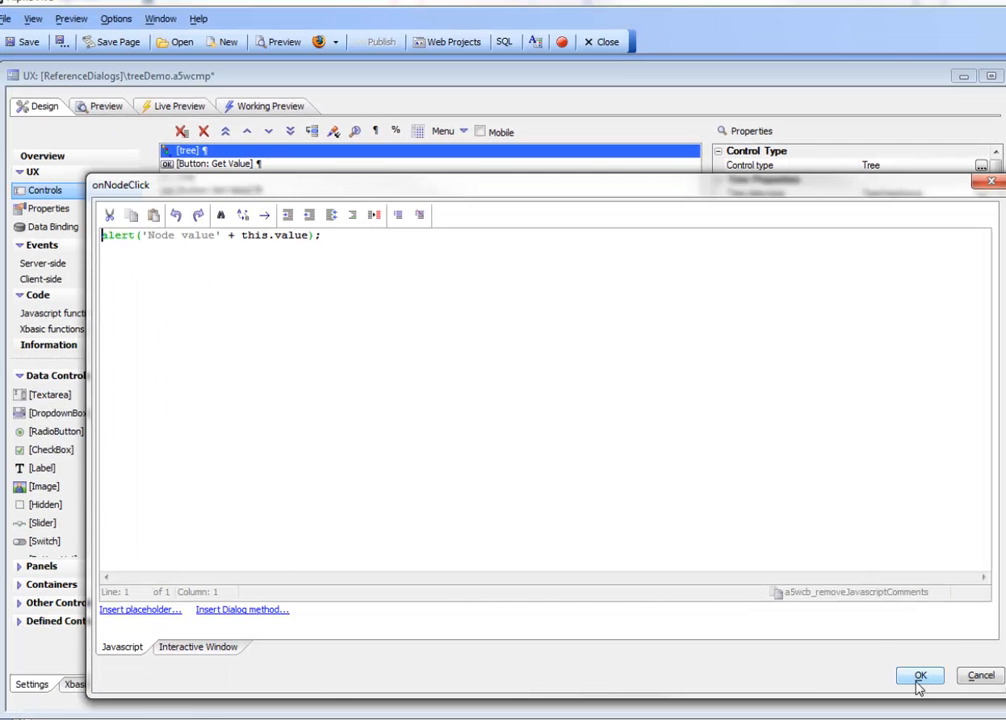
Save the onNodeClick script alert('Node value' + this.value); and switch to Working Preview.
click(265, 245)
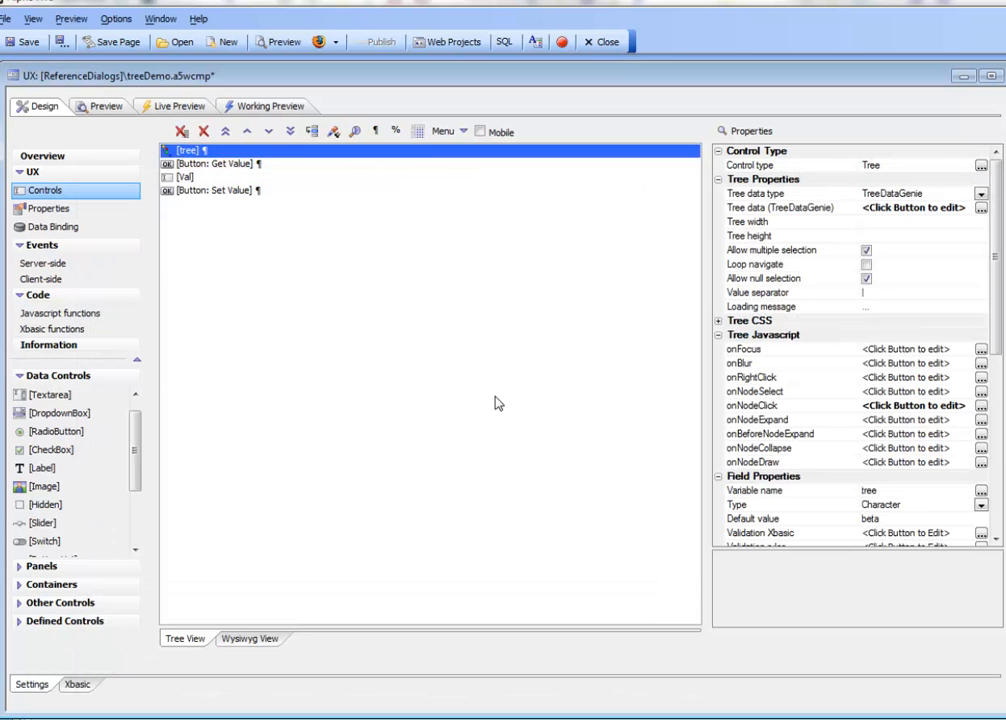
click(270, 106)
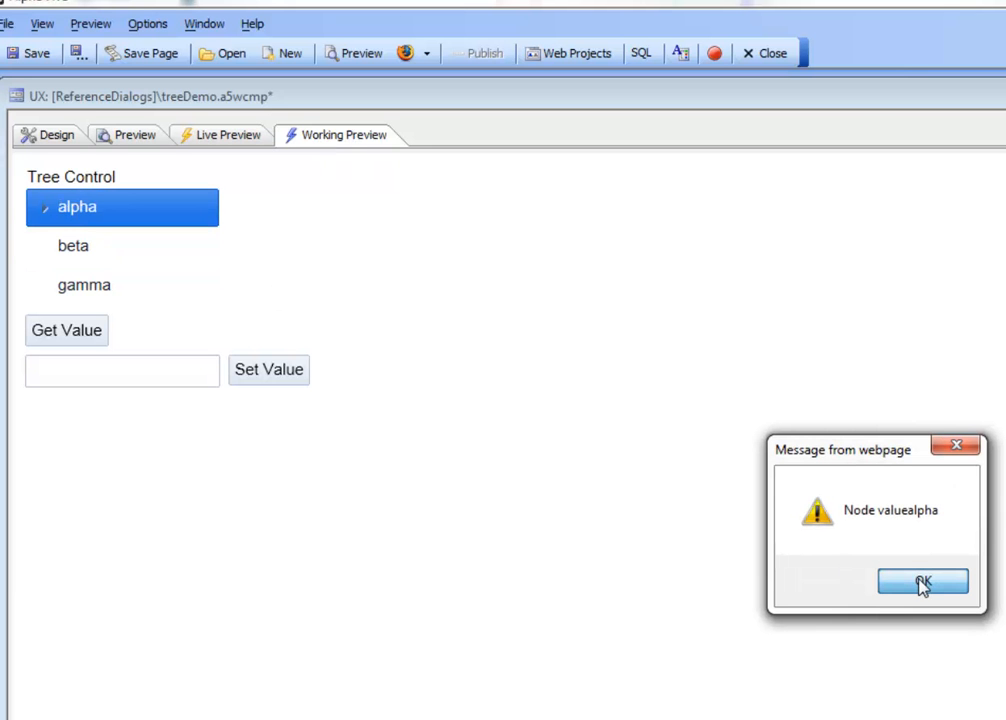
Dismiss the node-value alerts for alpha and alpha1 ('Node valuevalueAlpha1').
click(922, 581)
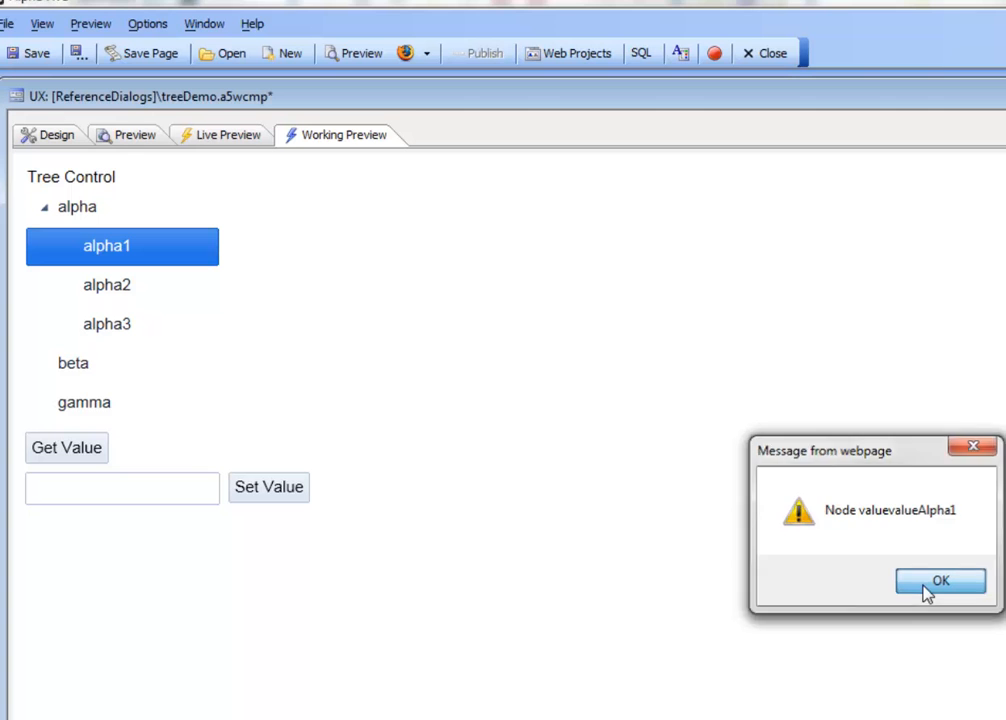
click(940, 581)
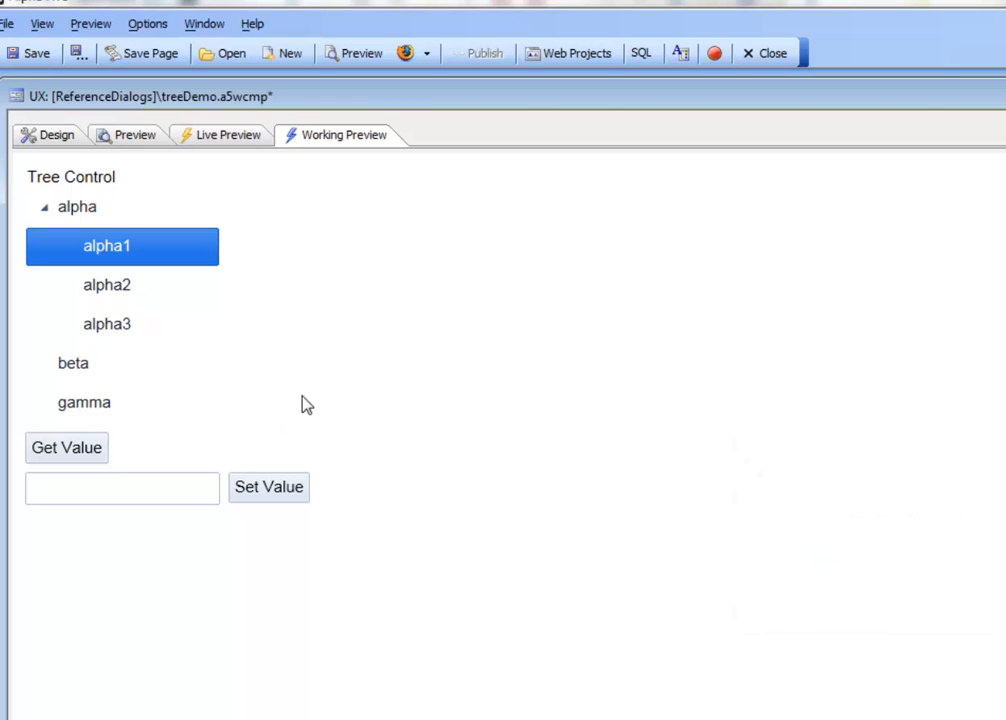
mouse_move(225, 388)
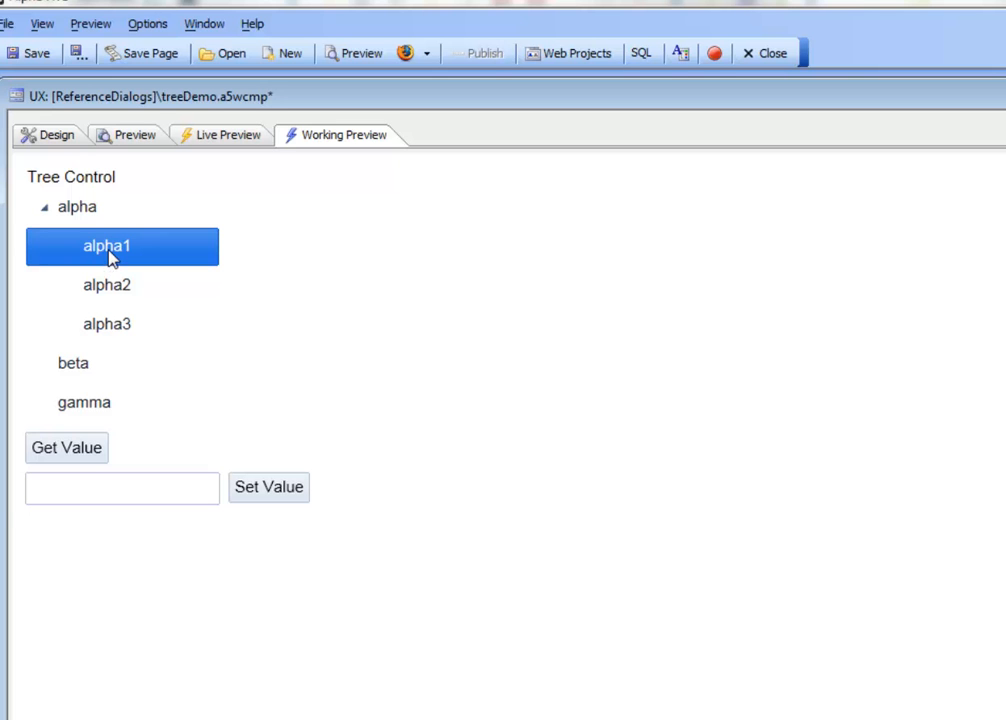
mouse_move(131, 236)
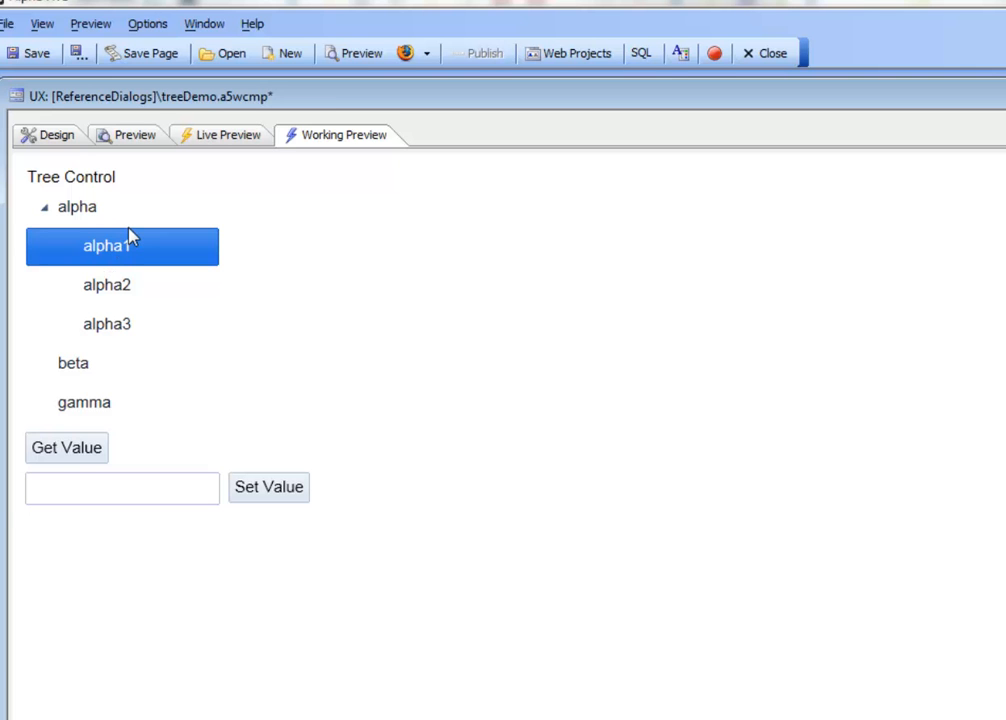